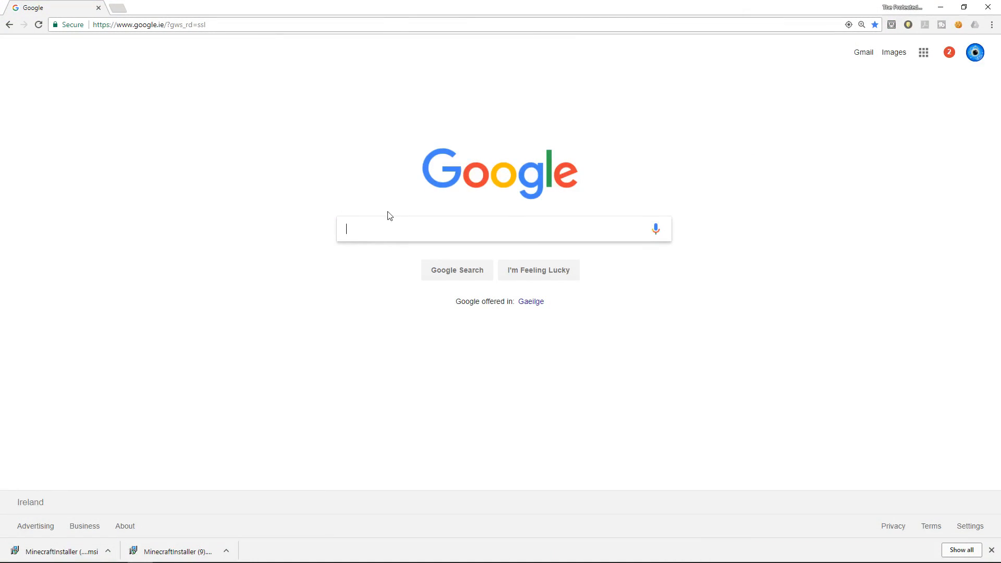
Step: Search Google for 'forge' and browse the Minecraft version lists on the Forge downloads site
text(forge)
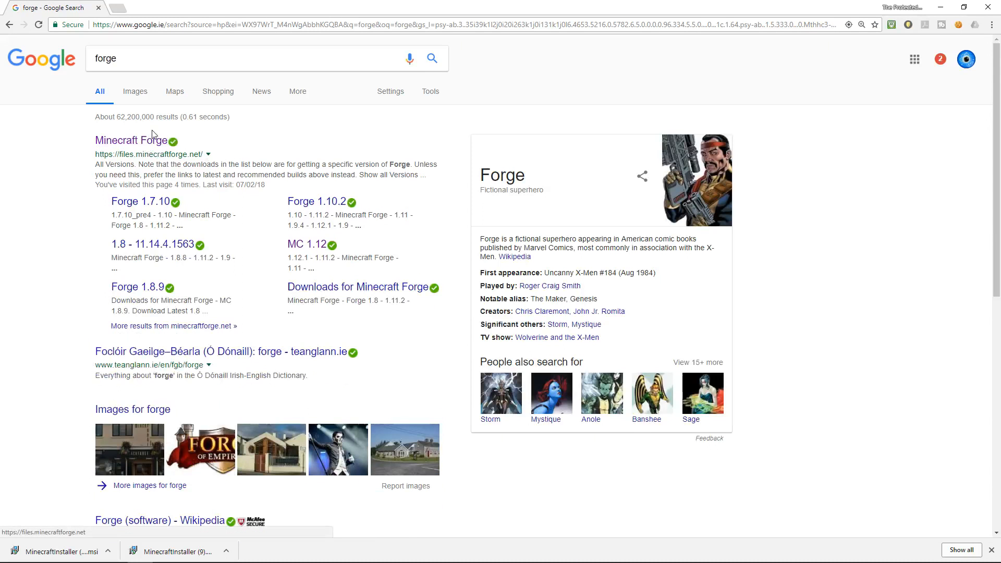
click(131, 139)
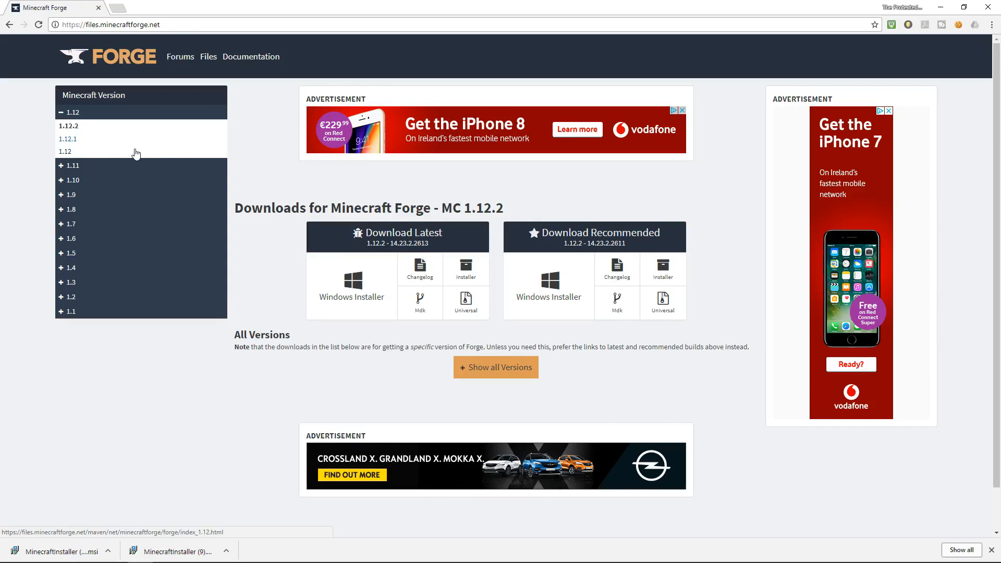
mouse_move(164, 130)
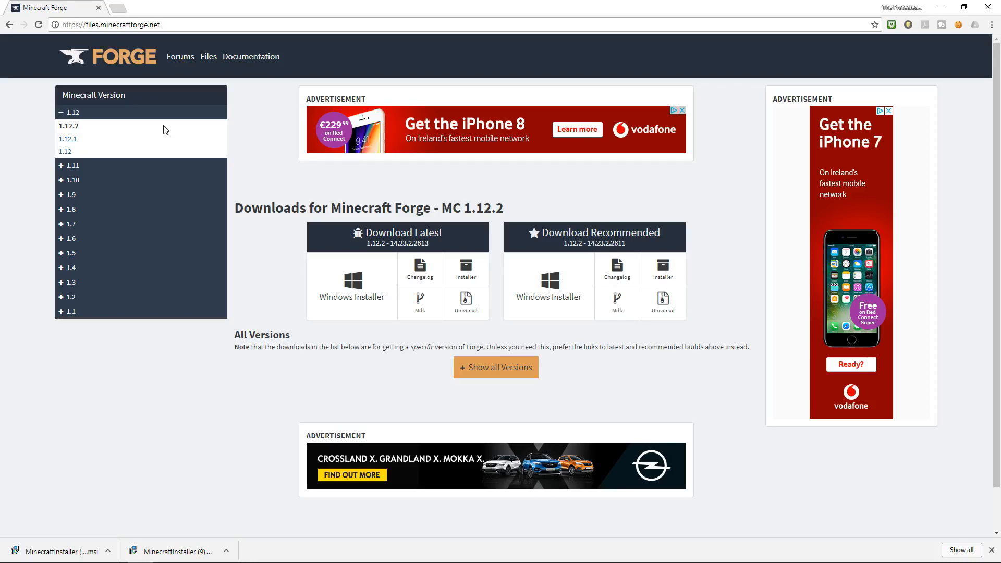
mouse_move(214, 111)
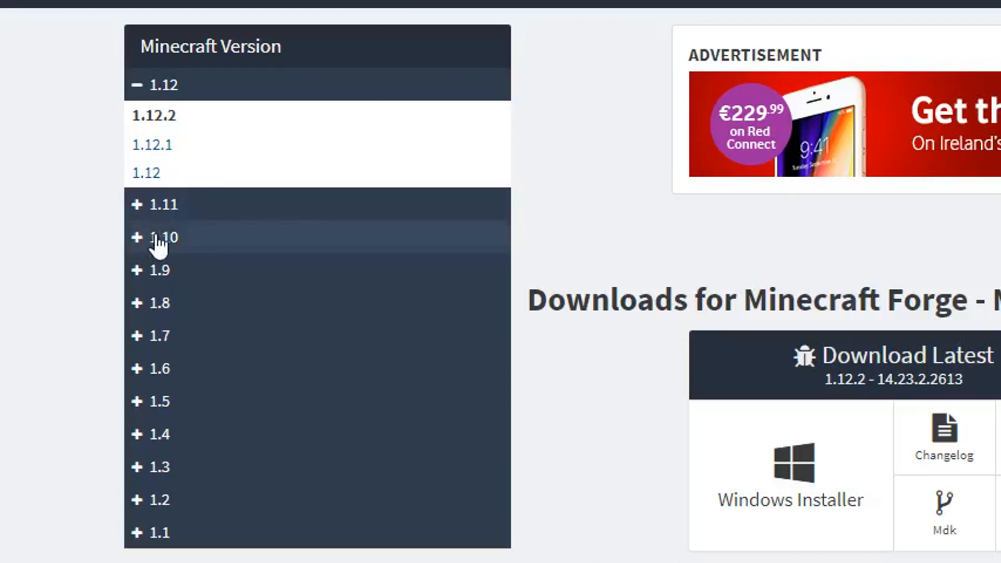
click(163, 236)
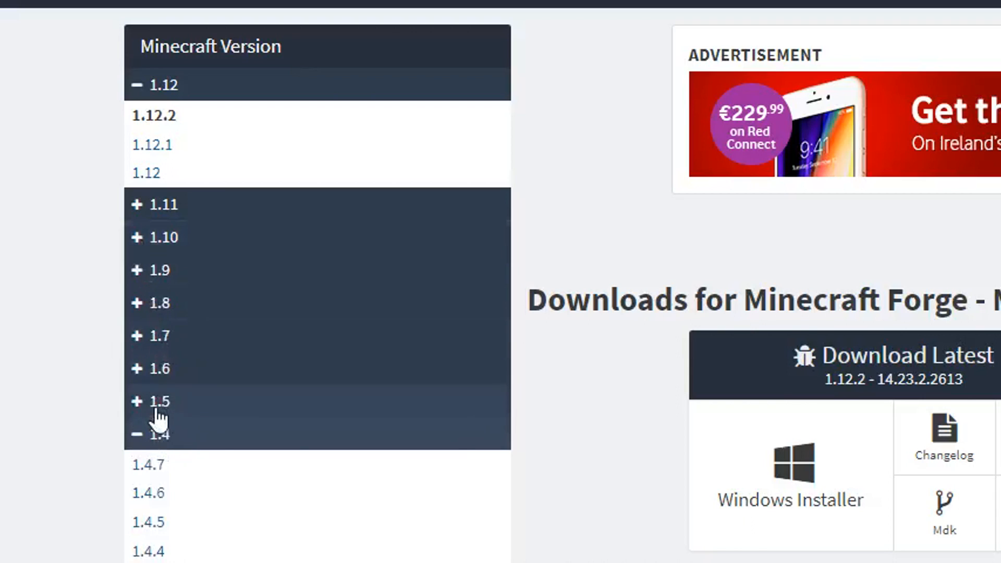
click(157, 434)
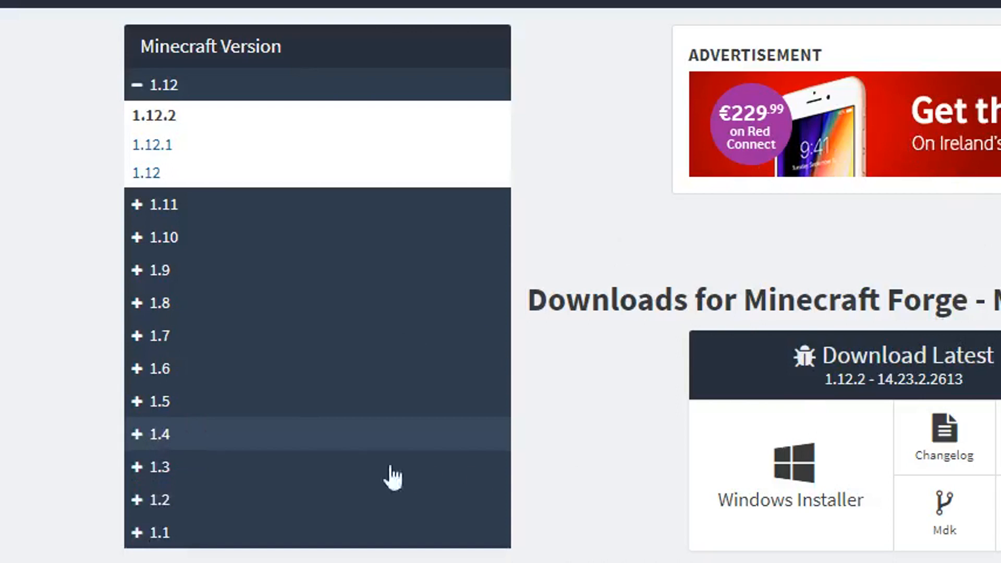
mouse_move(163, 238)
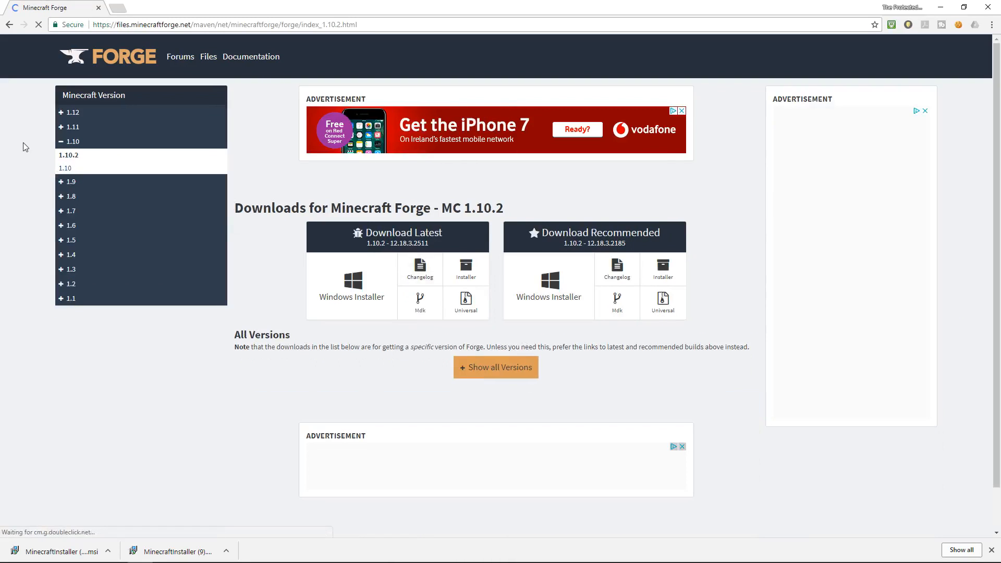
click(70, 112)
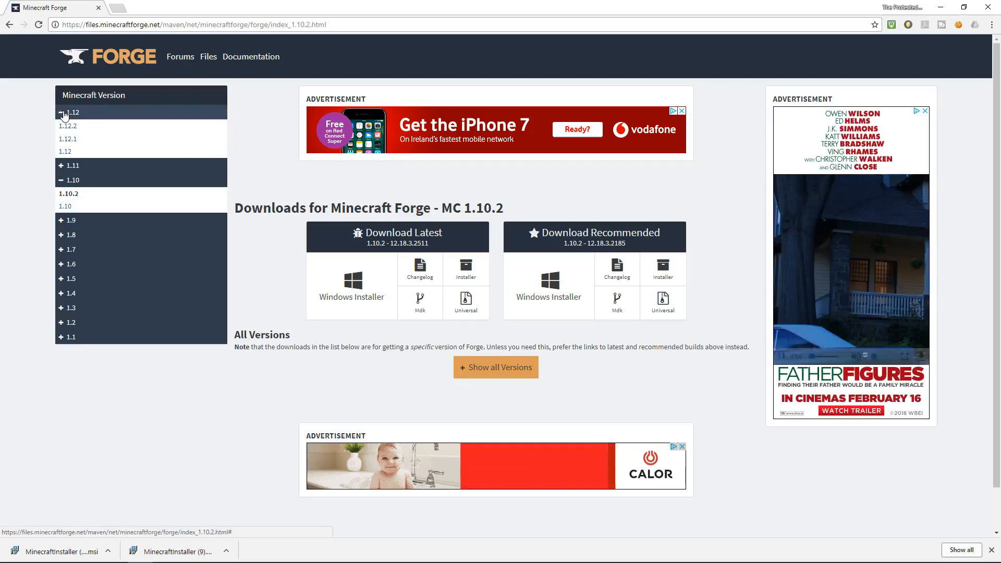
click(68, 126)
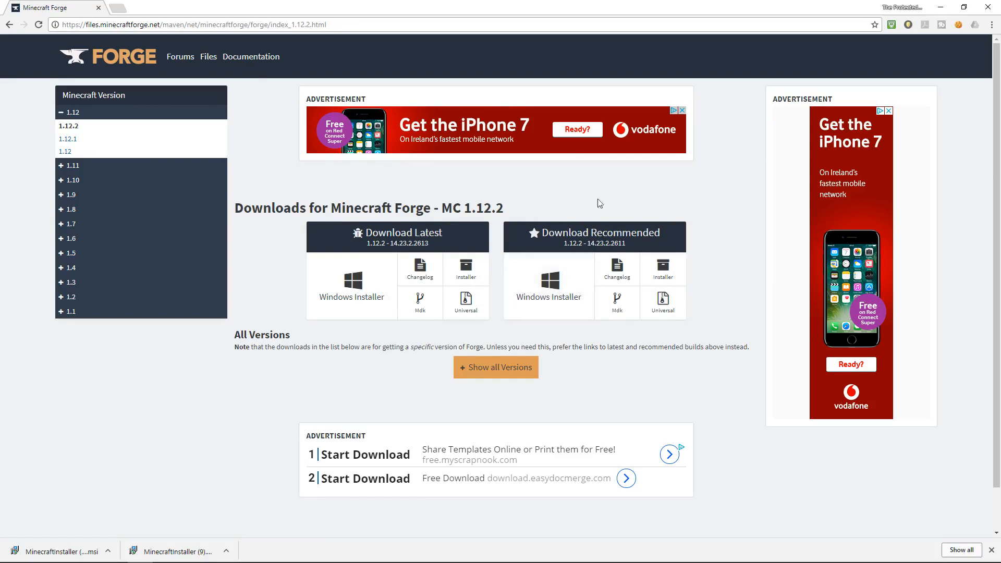
mouse_move(547, 284)
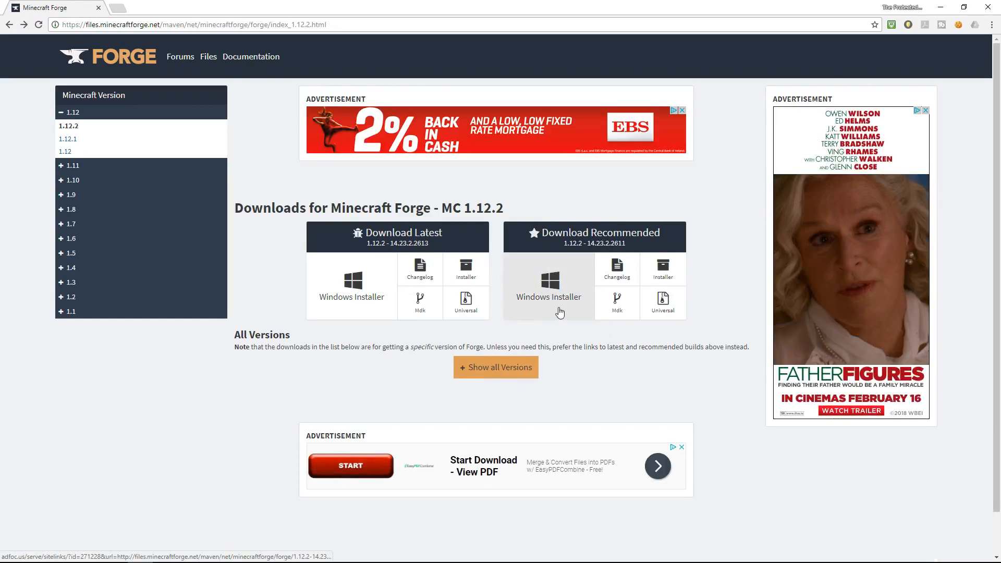
Step: Start downloading the recommended Forge 1.12.2 Windows installer
click(548, 298)
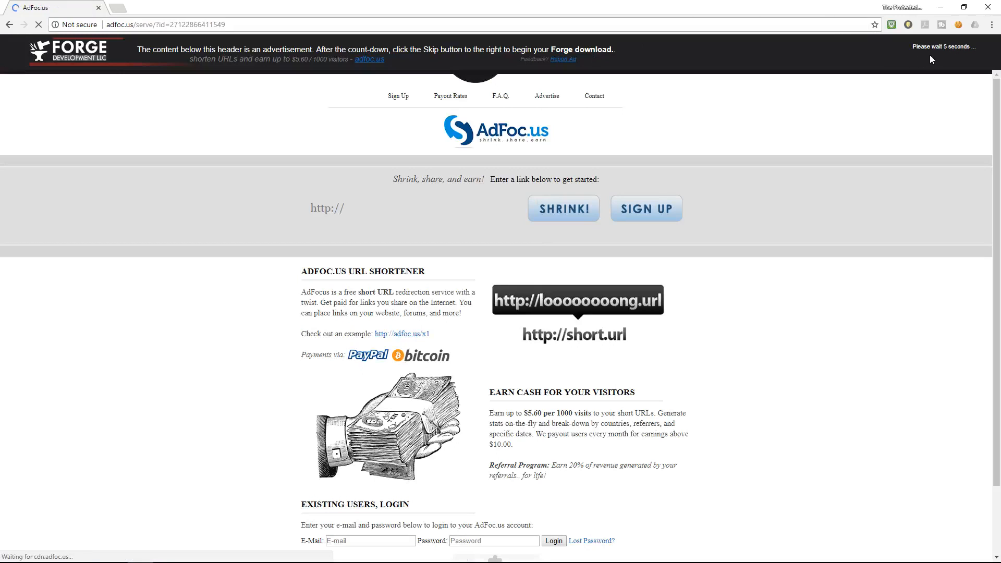
mouse_move(214, 144)
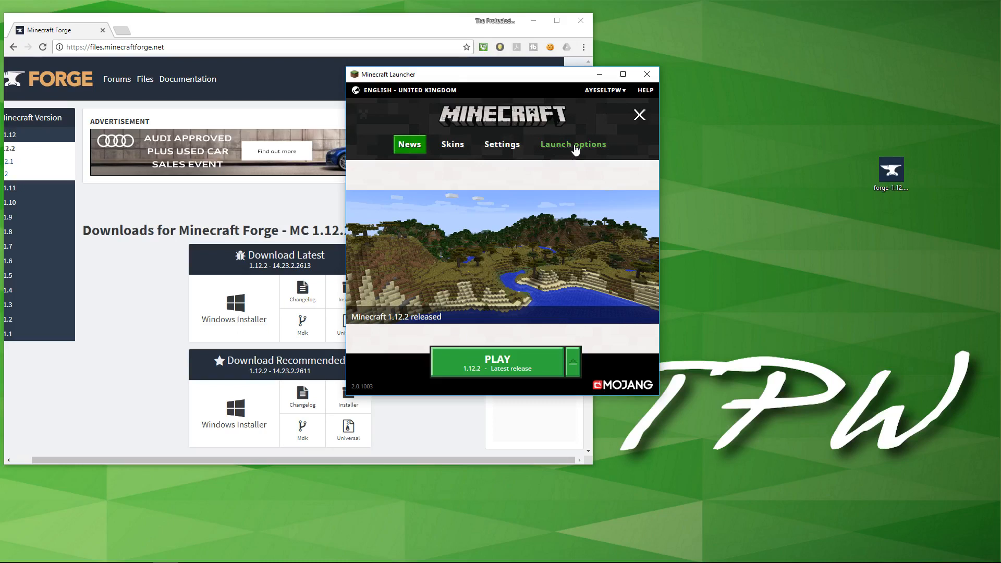
Step: Enable advanced settings in Launch options and add a new launch configuration
click(571, 144)
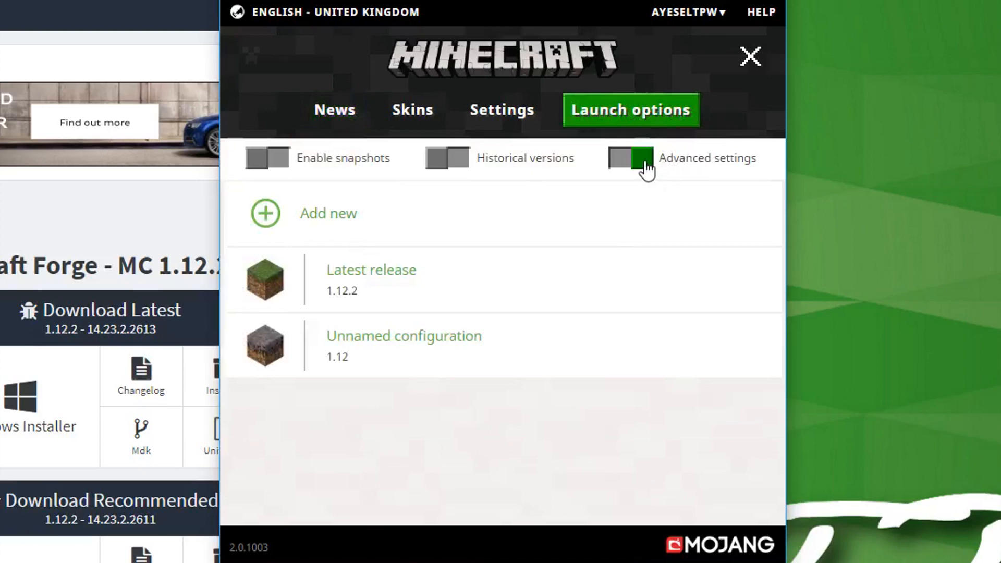
click(631, 158)
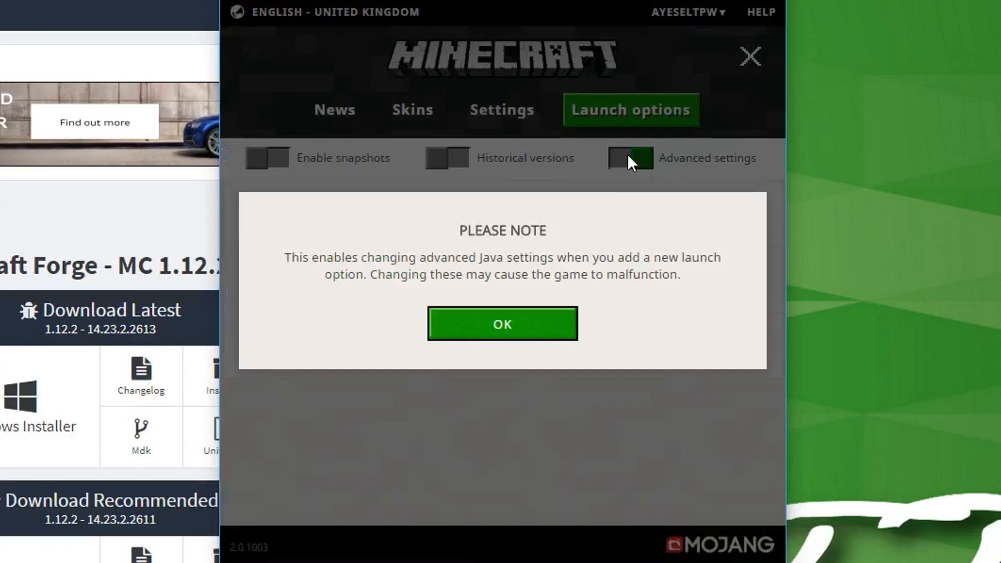
click(502, 323)
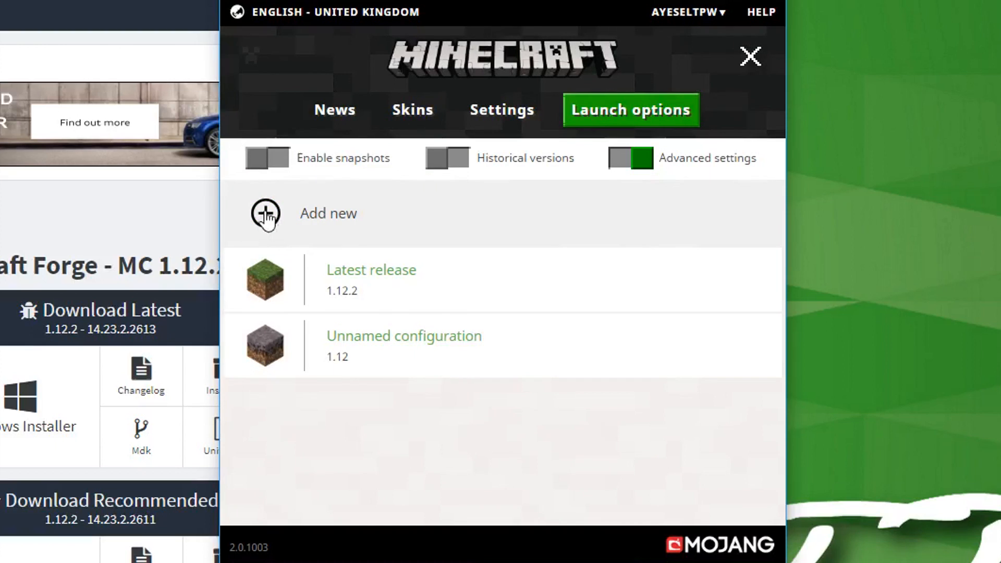
click(403, 336)
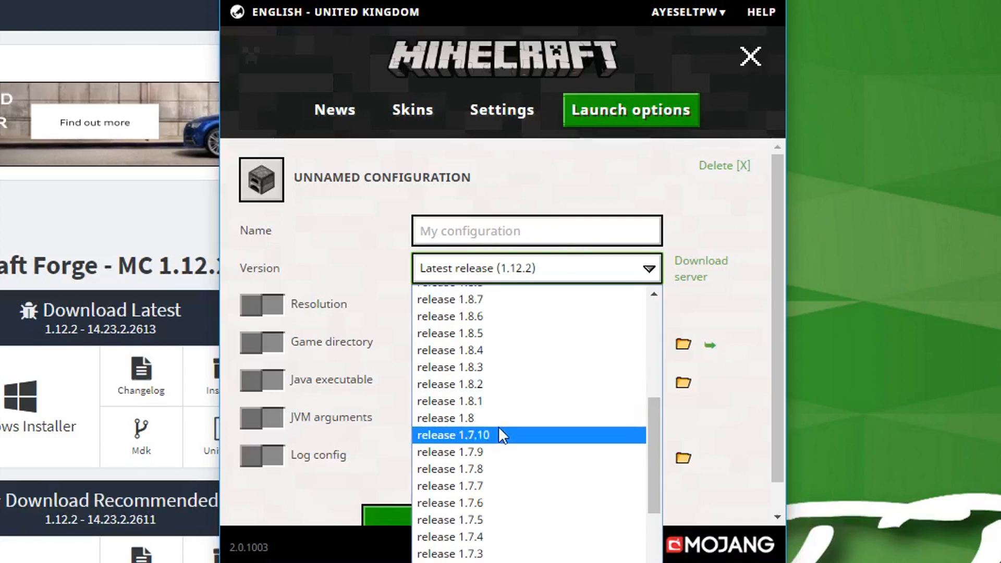
Step: Set the configuration to release 1.7.10 with a block icon
click(451, 435)
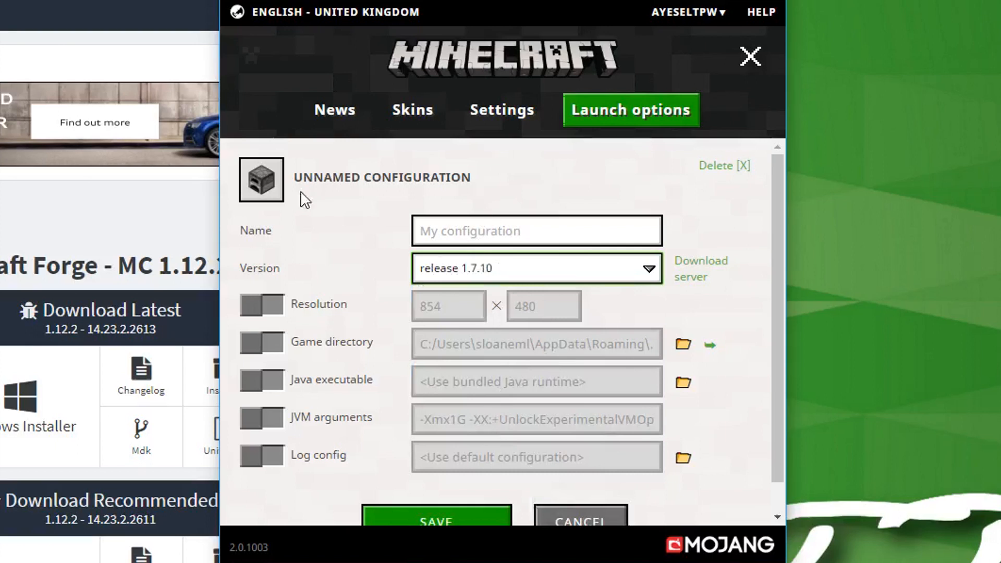
click(260, 179)
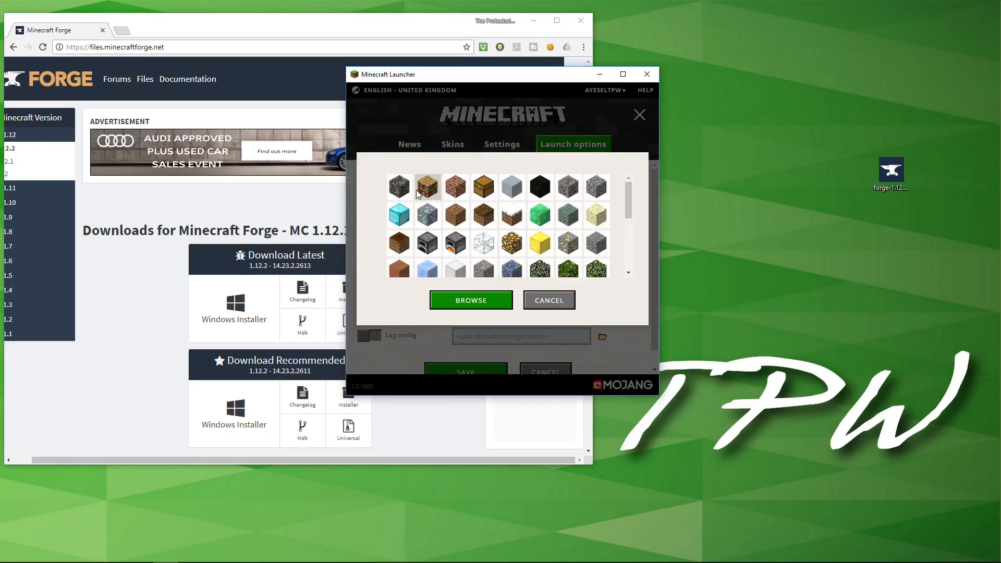
click(426, 187)
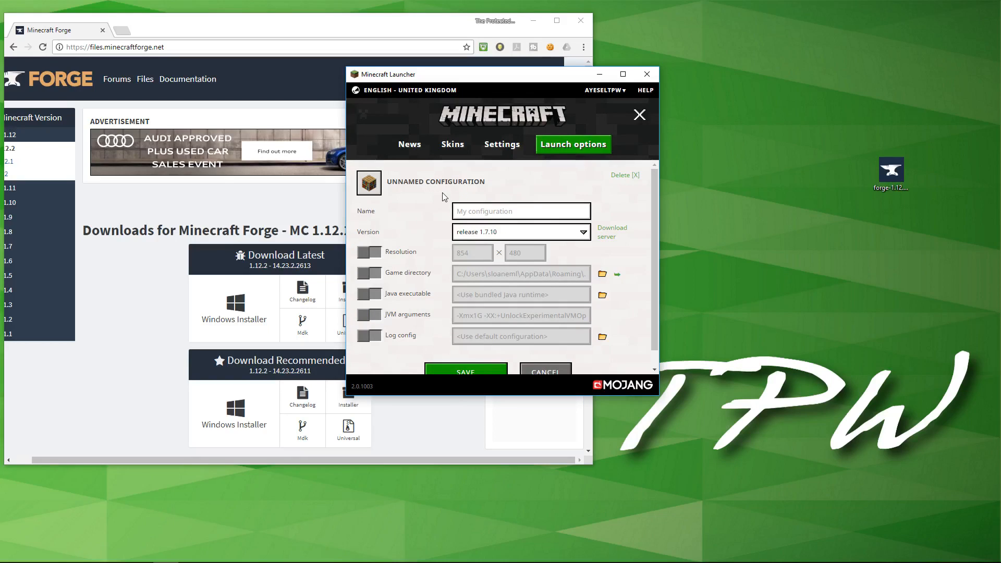
Step: Enable a custom 1920×1080 resolution and make the JVM arguments editable
click(369, 251)
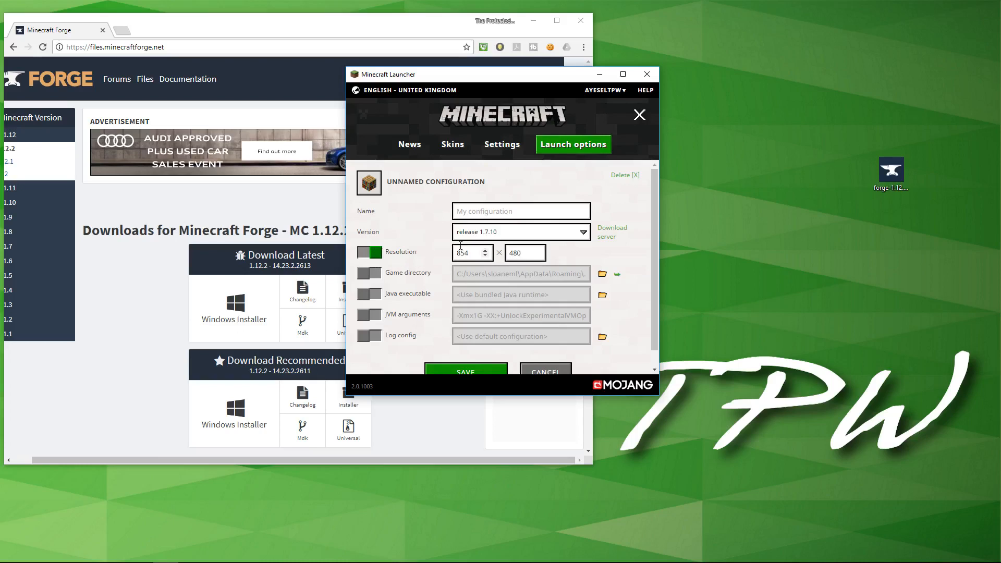
click(468, 252)
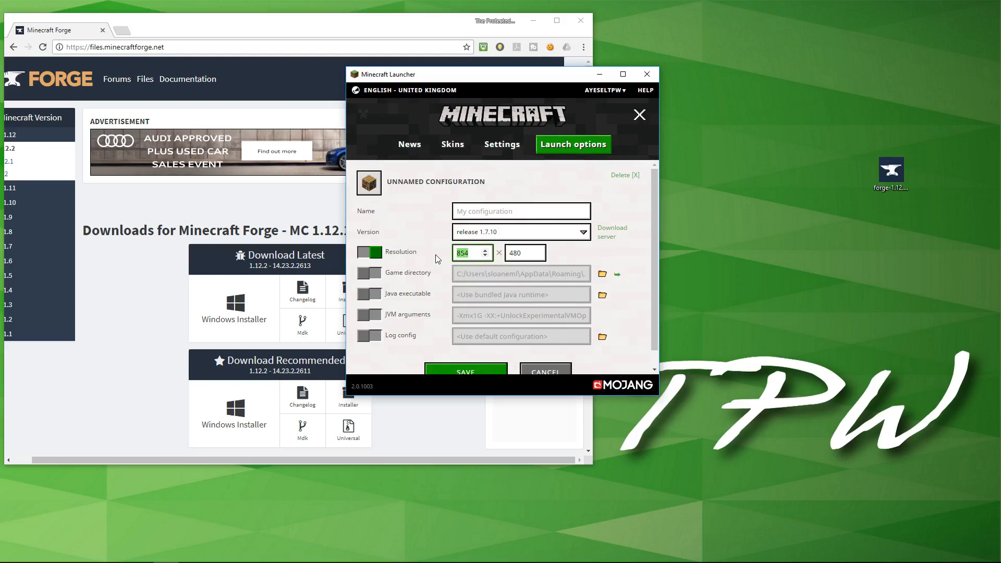
text(1980)
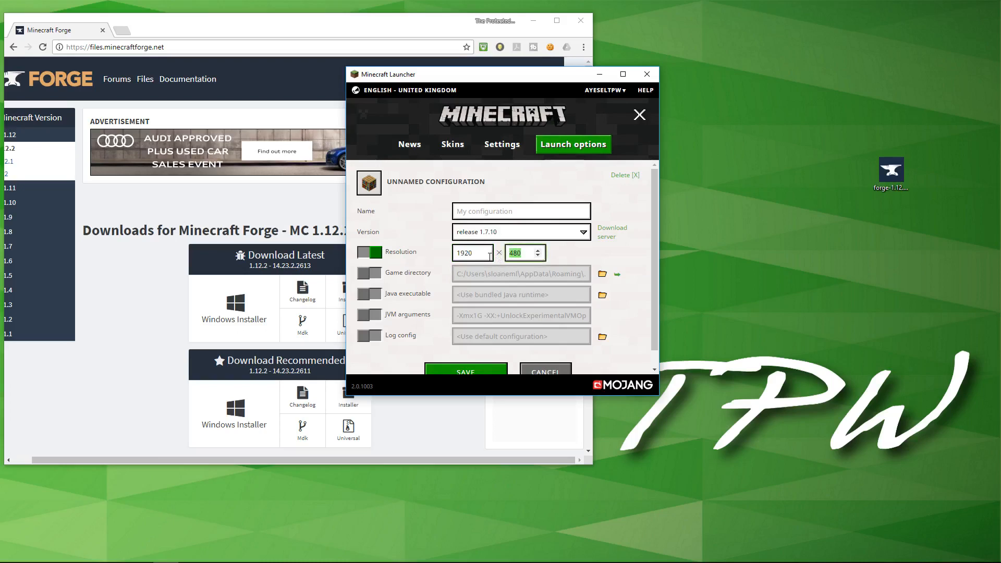
click(370, 251)
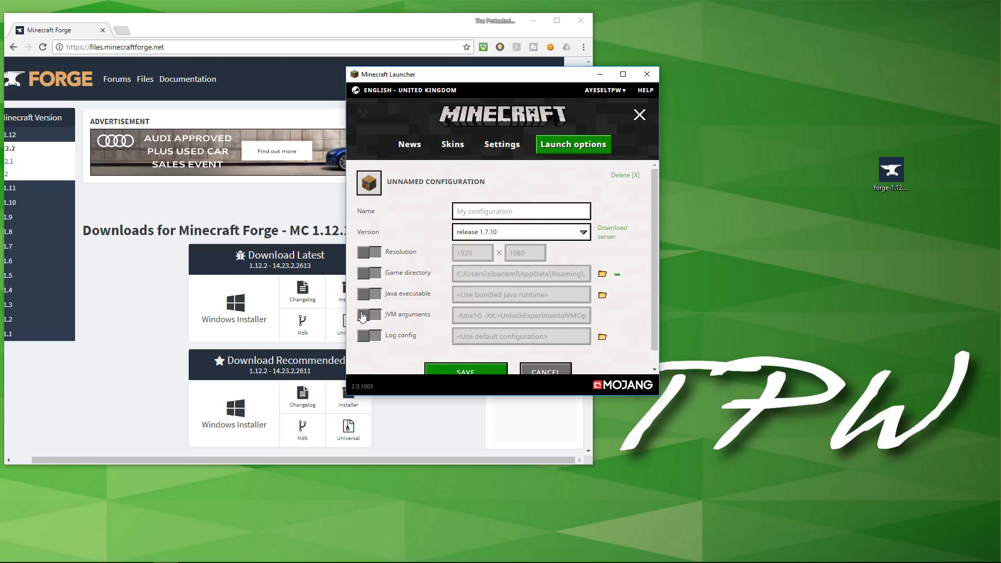
click(370, 315)
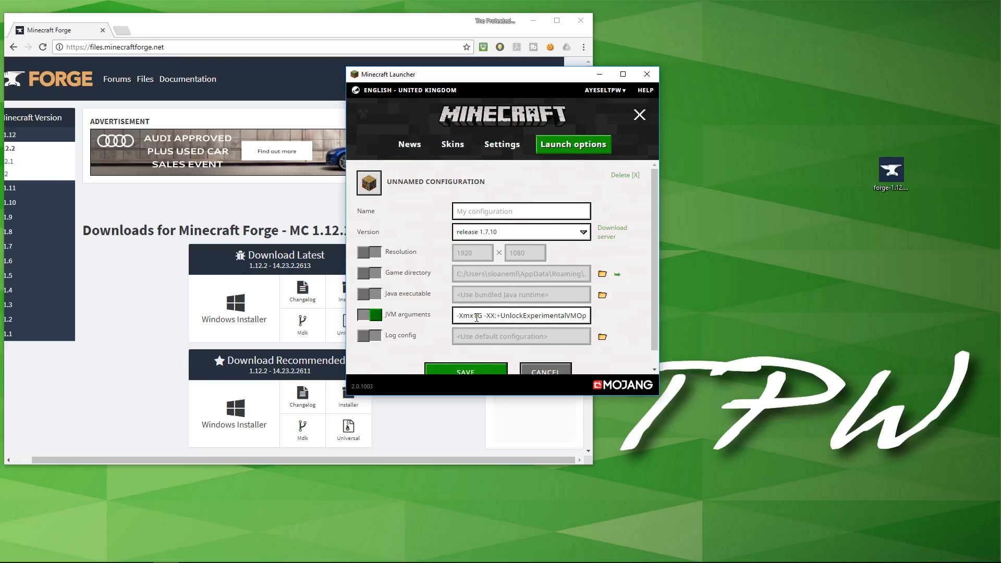
click(521, 315)
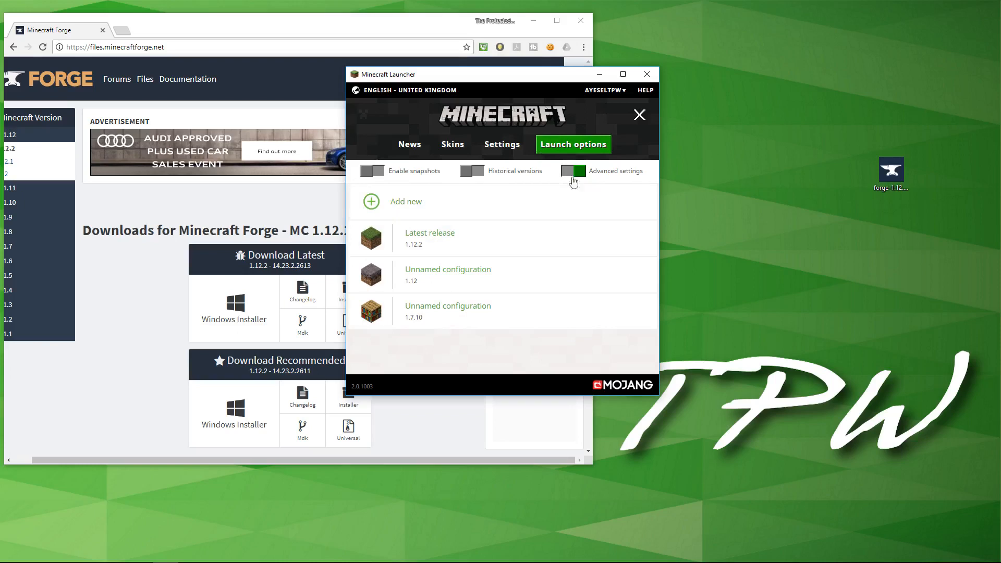
Step: Return to the News page and list the playable profiles next to PLAY
click(409, 144)
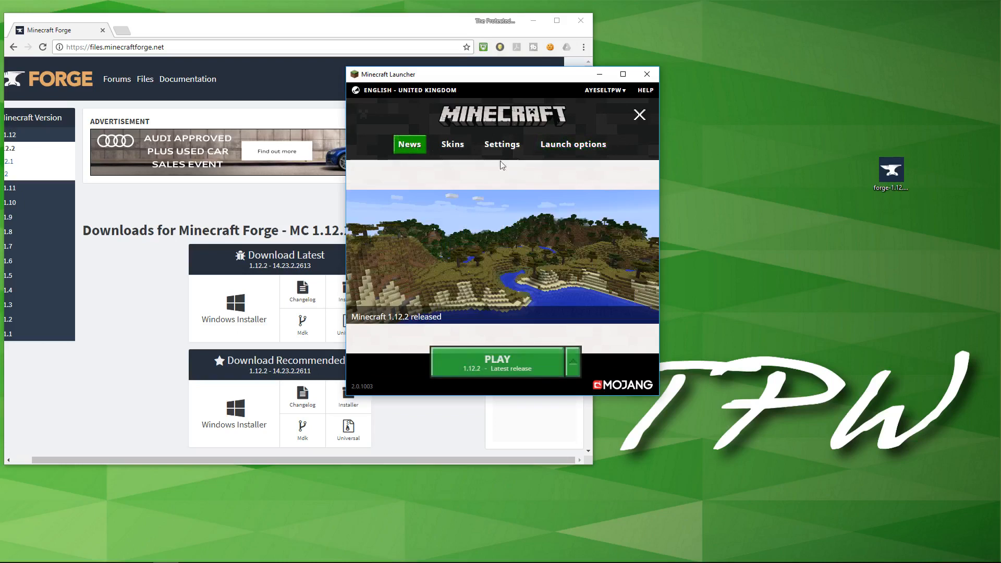
mouse_move(593, 383)
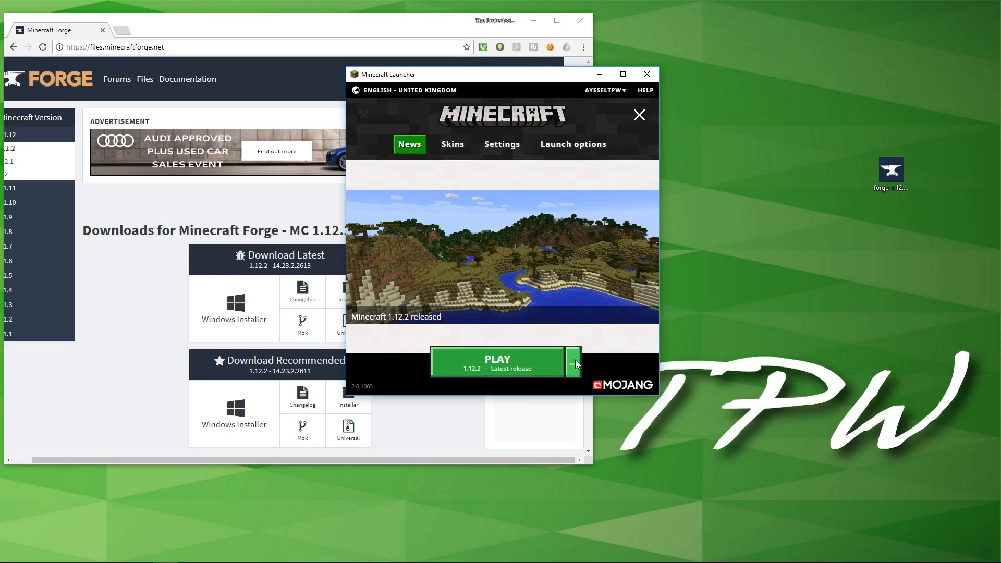
click(573, 363)
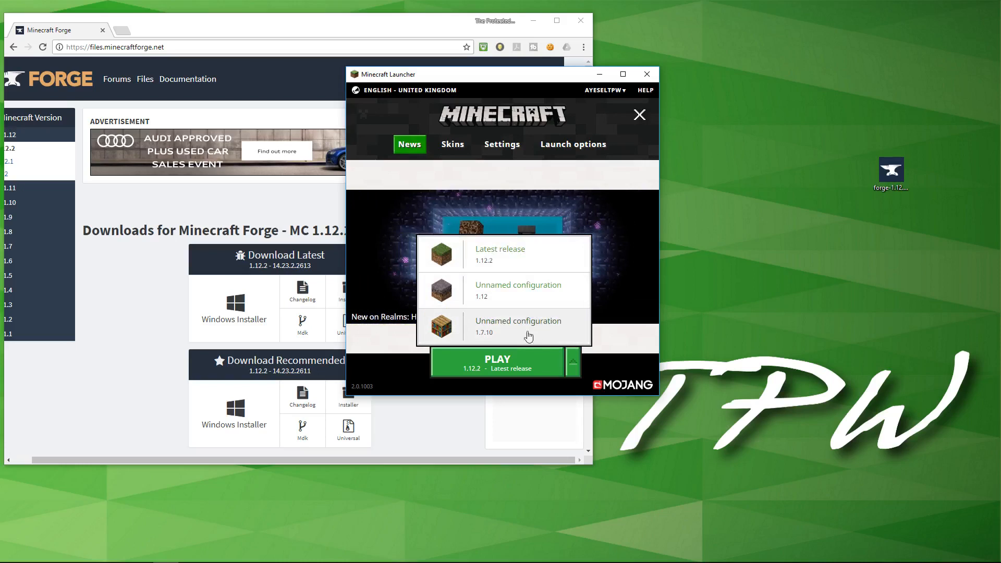
mouse_move(490, 262)
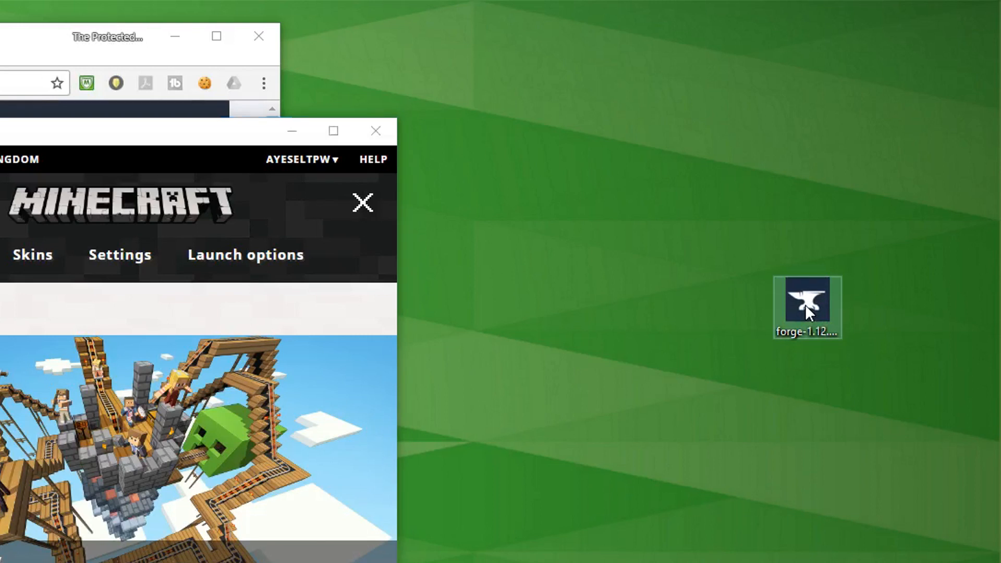
Step: Run the Forge installer from the desktop and install the 1.12.2-14.23.2.2611 client
double_click(807, 300)
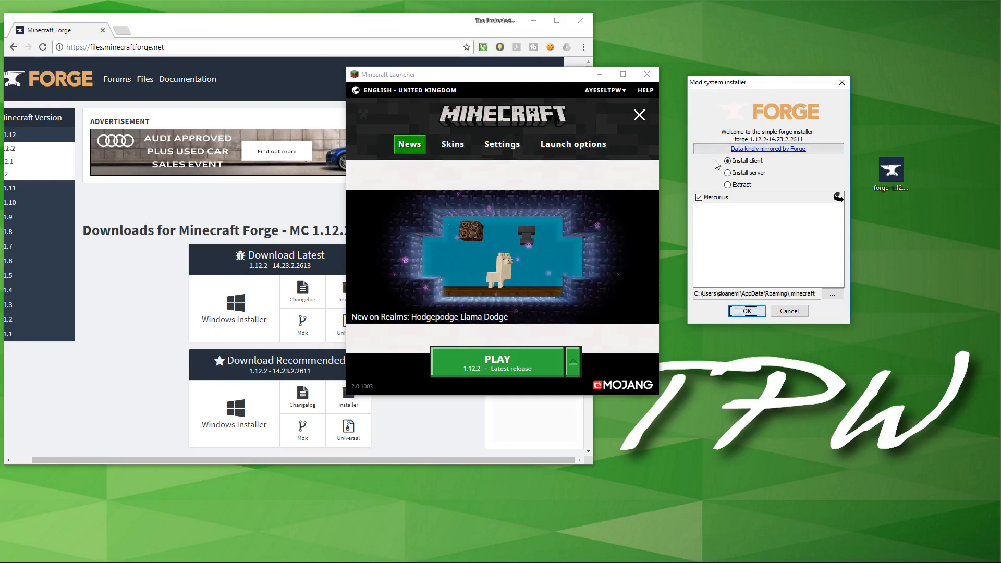
click(727, 160)
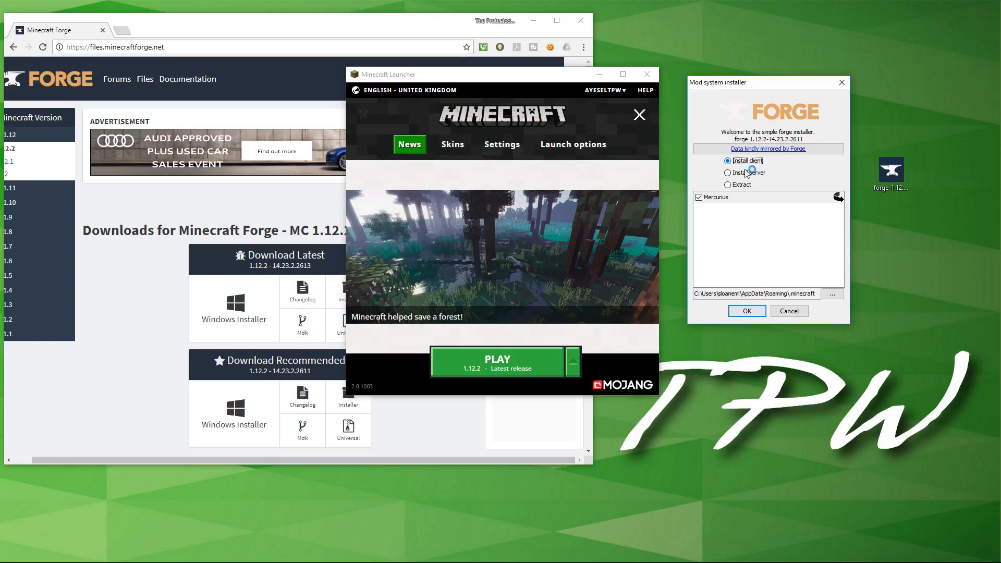
click(747, 311)
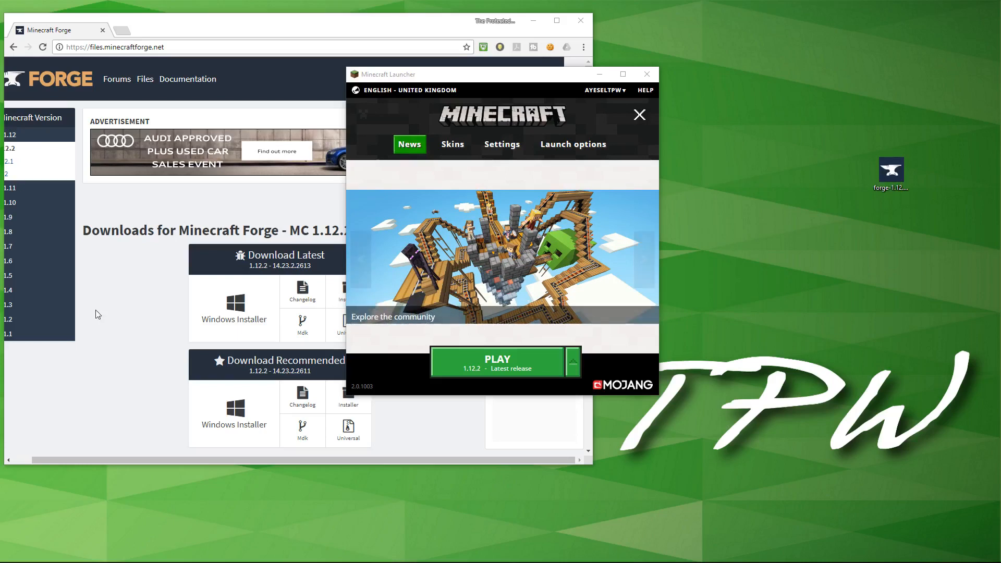
click(497, 362)
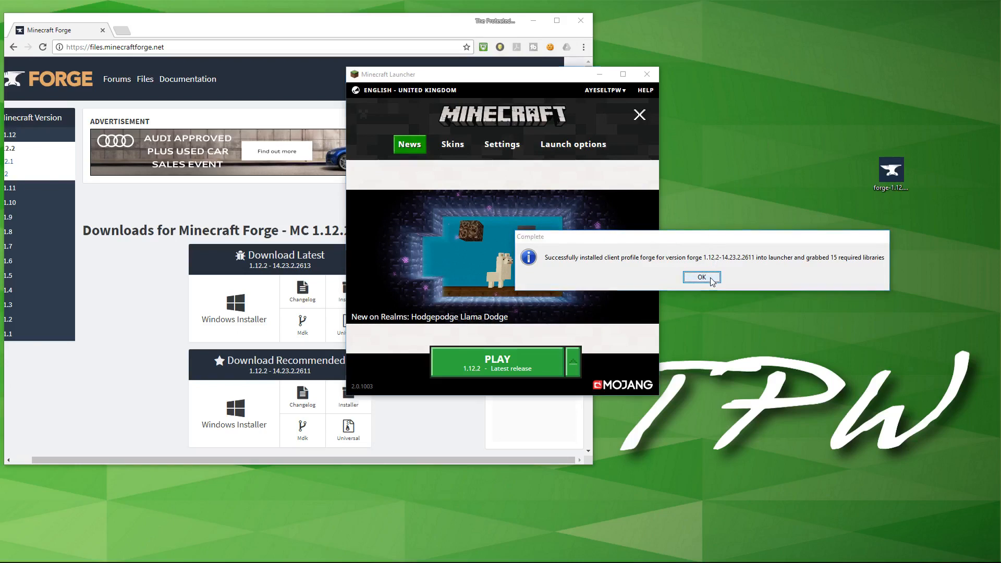
Step: Add a new launch configuration using version 1.12.2-forge1.12.2-14.23.2.2611
click(701, 277)
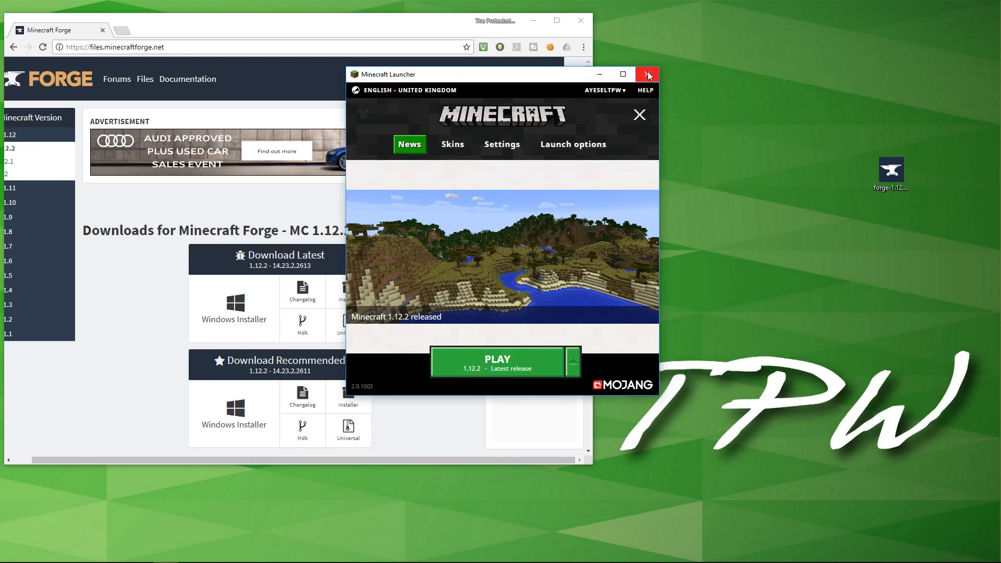
mouse_move(645, 74)
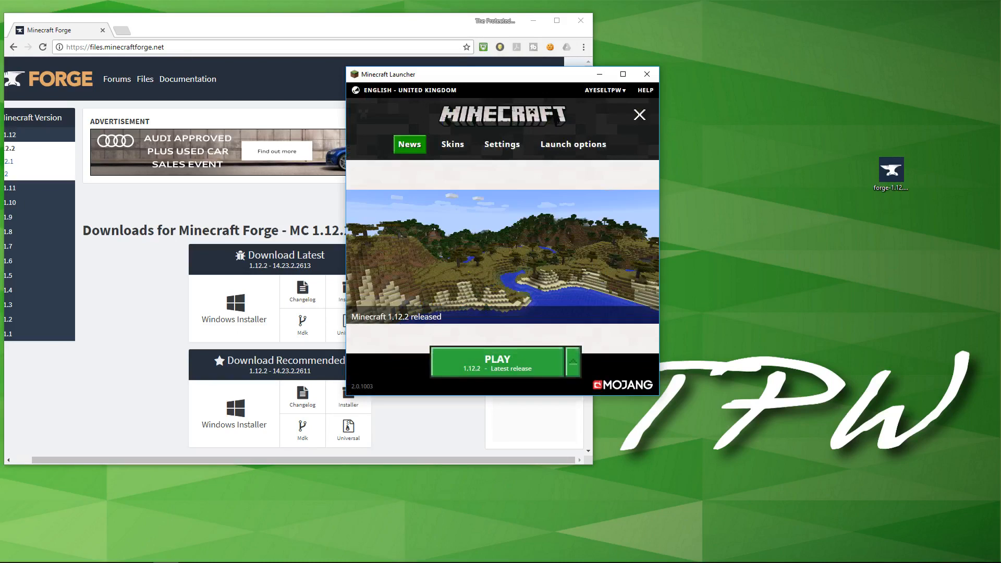
click(573, 144)
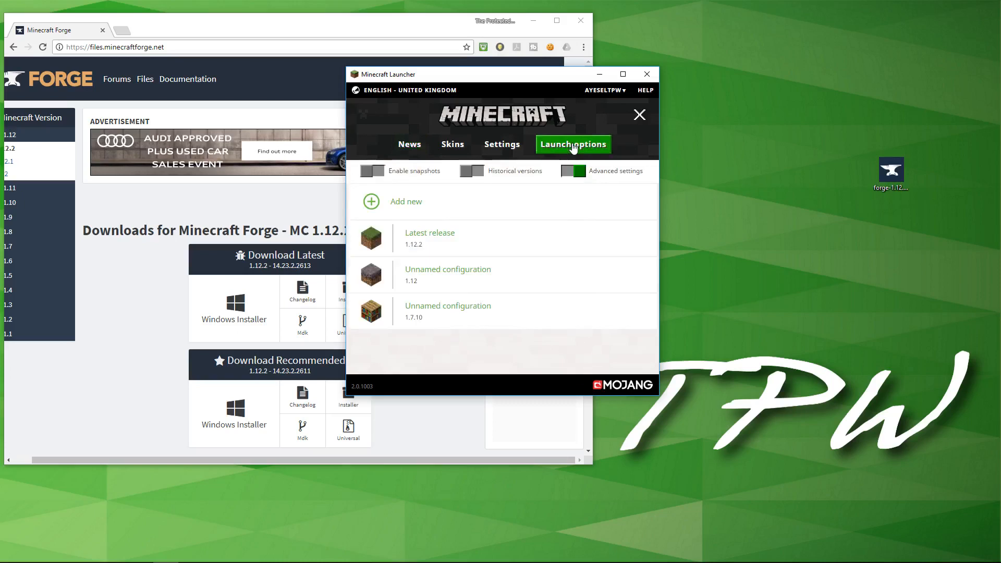
click(448, 269)
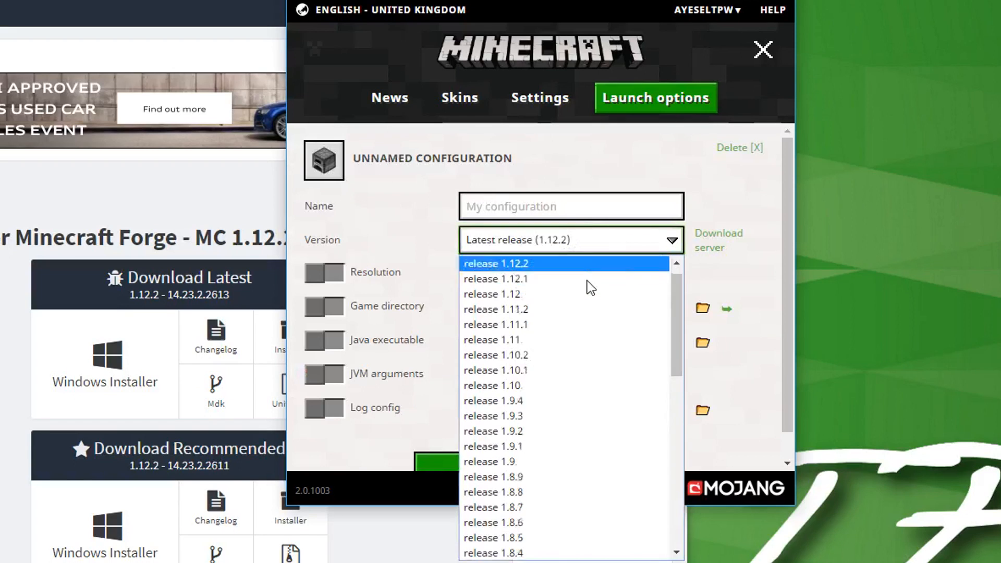
scroll(down, 3)
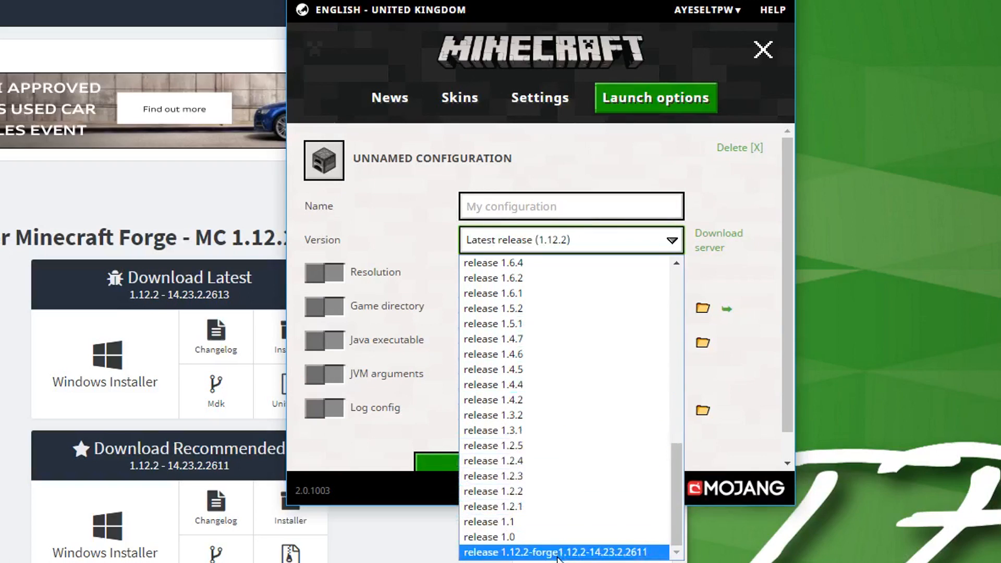
mouse_move(557, 553)
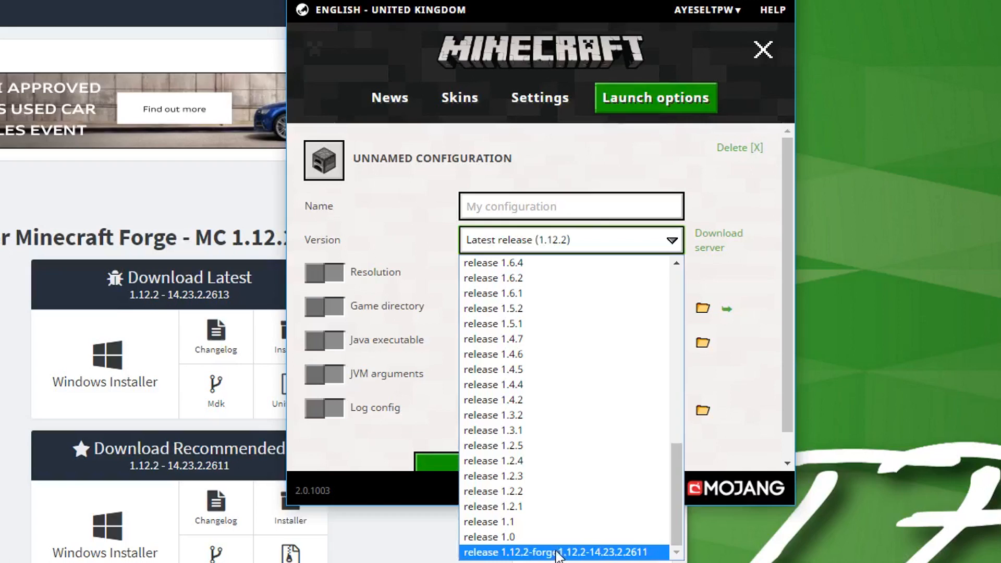
click(556, 551)
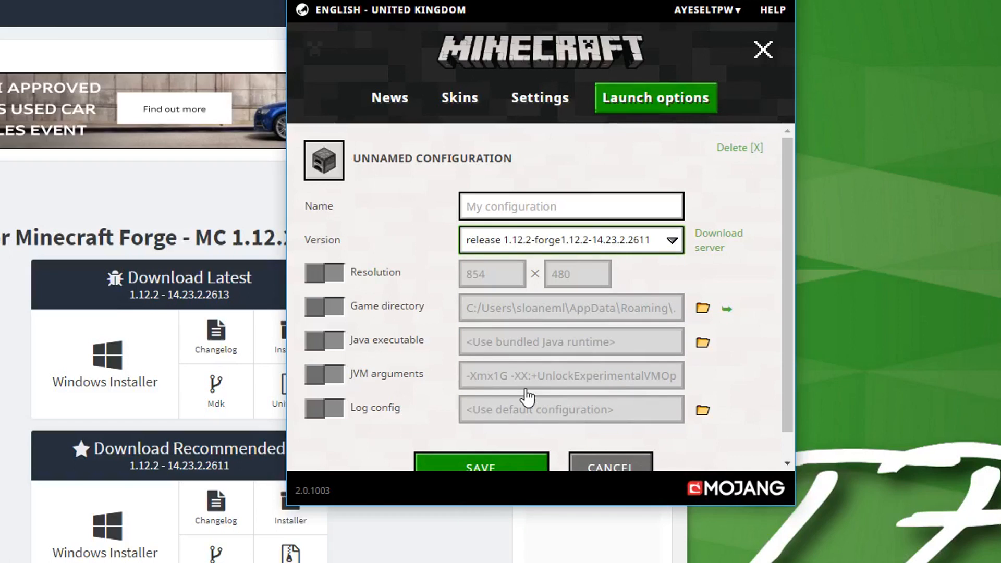
Step: Give the Forge configuration a custom 1080 resolution and save it
click(324, 272)
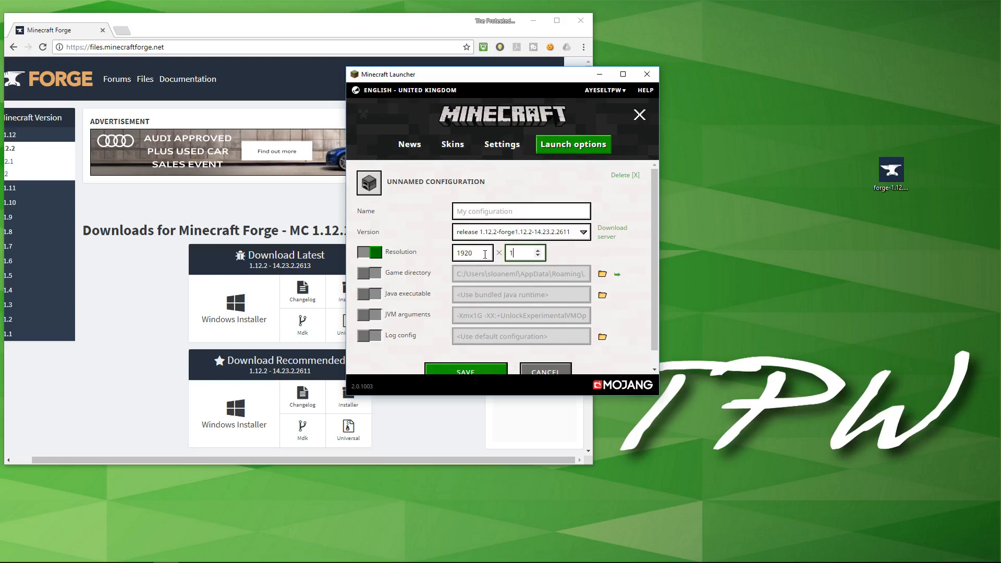
text(1080)
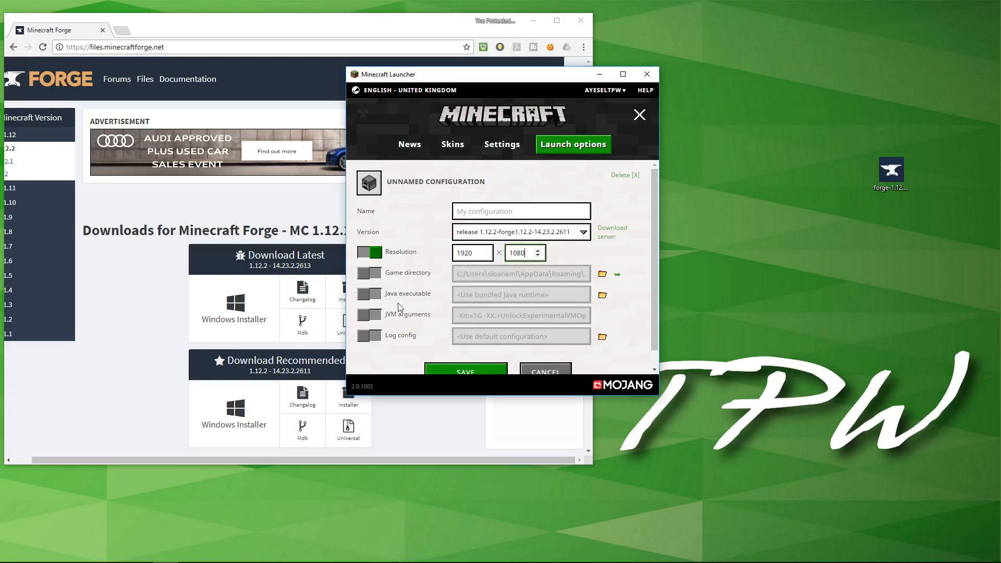
click(369, 314)
text(8)
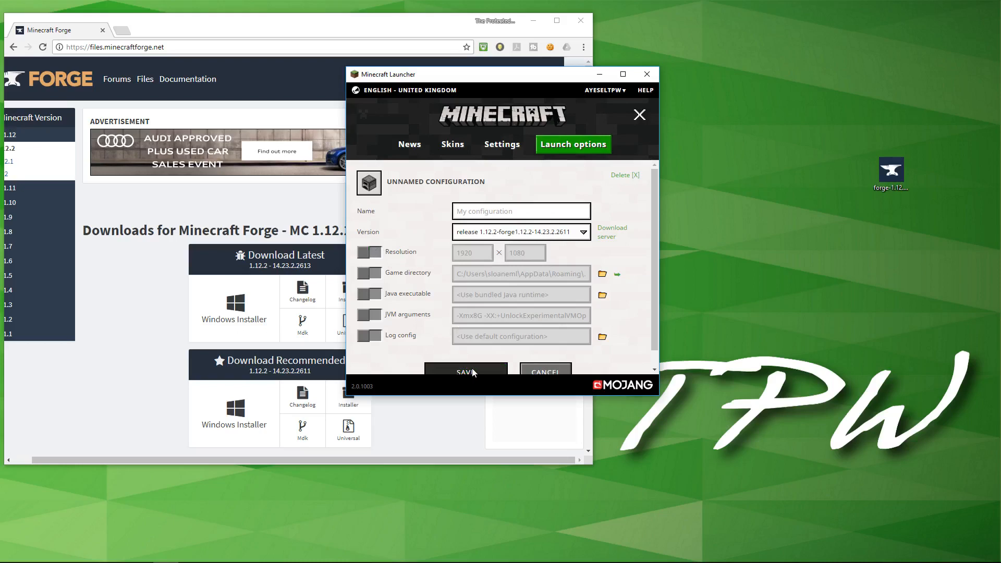
click(466, 372)
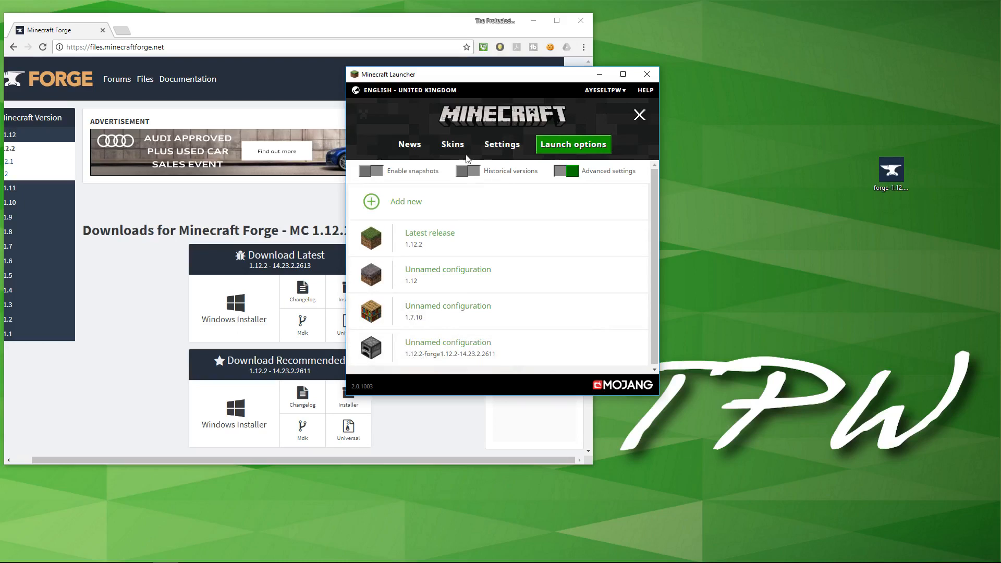
Step: Launch the Forge profile and check the loaded mod list on the title screen
click(409, 144)
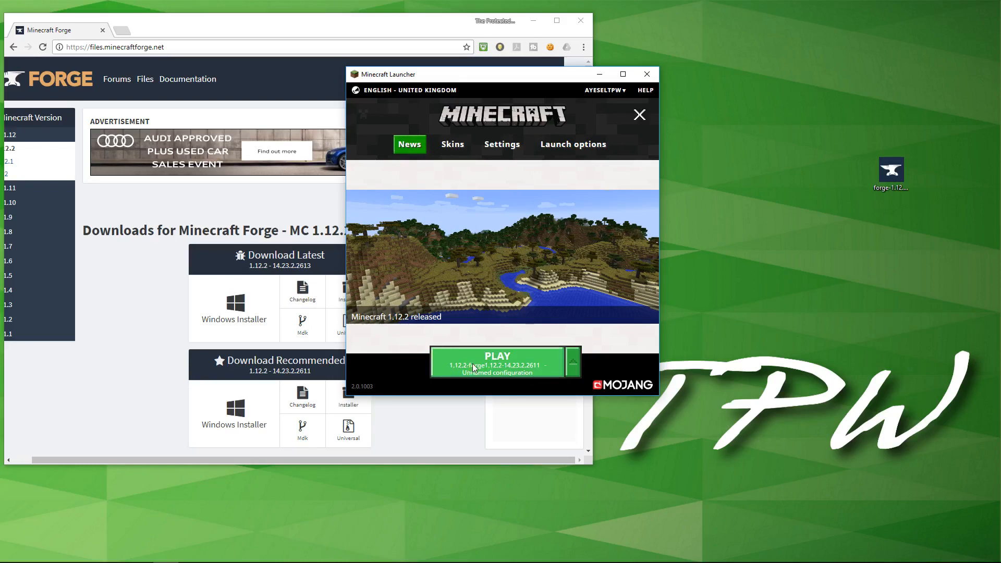
click(505, 361)
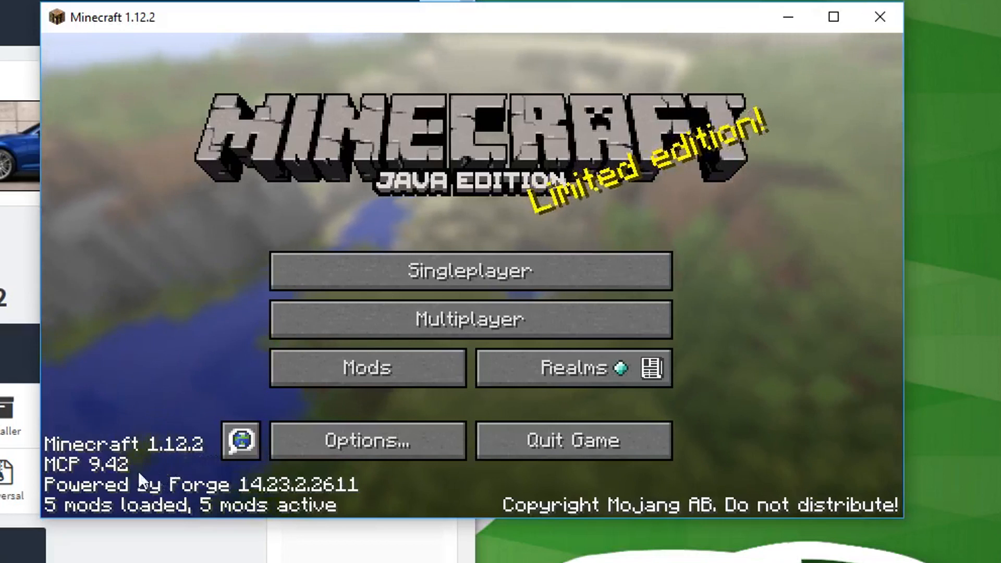
mouse_move(737, 536)
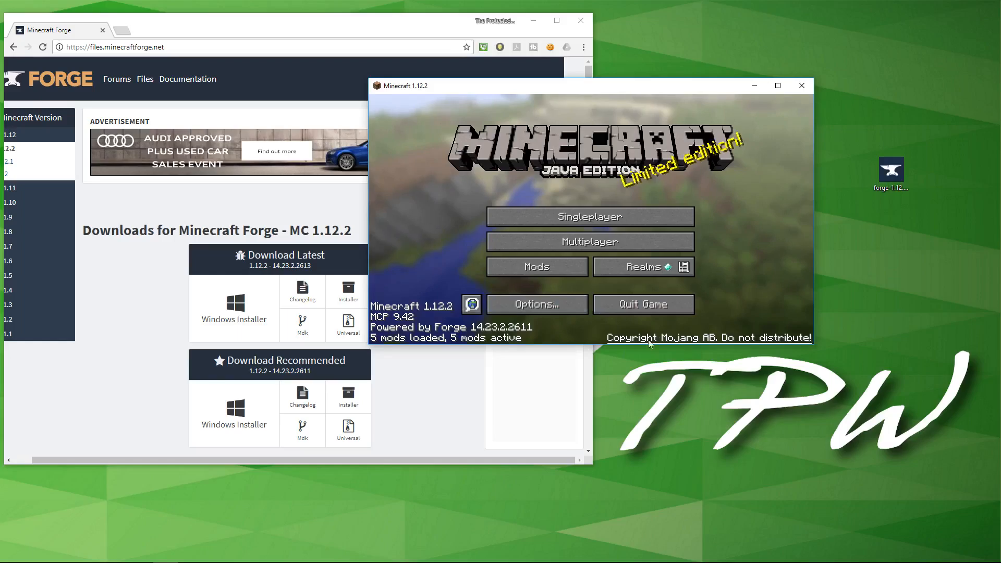
mouse_move(536, 266)
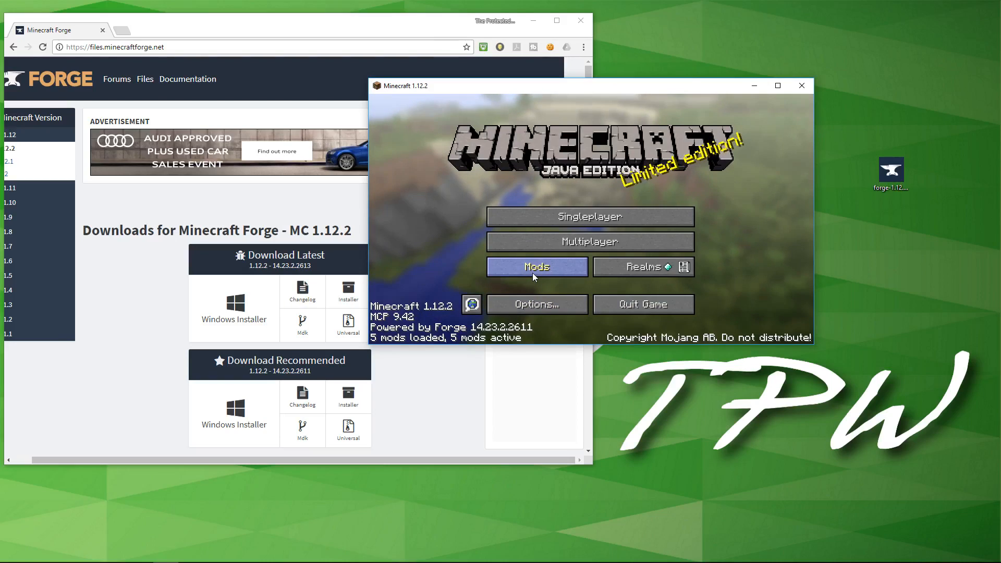
click(536, 265)
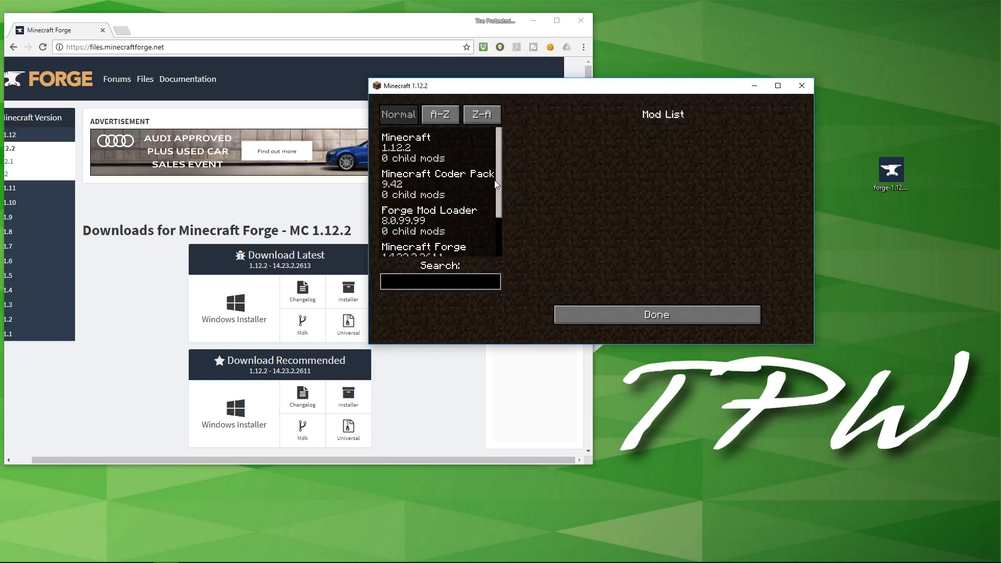
scroll(down, 3)
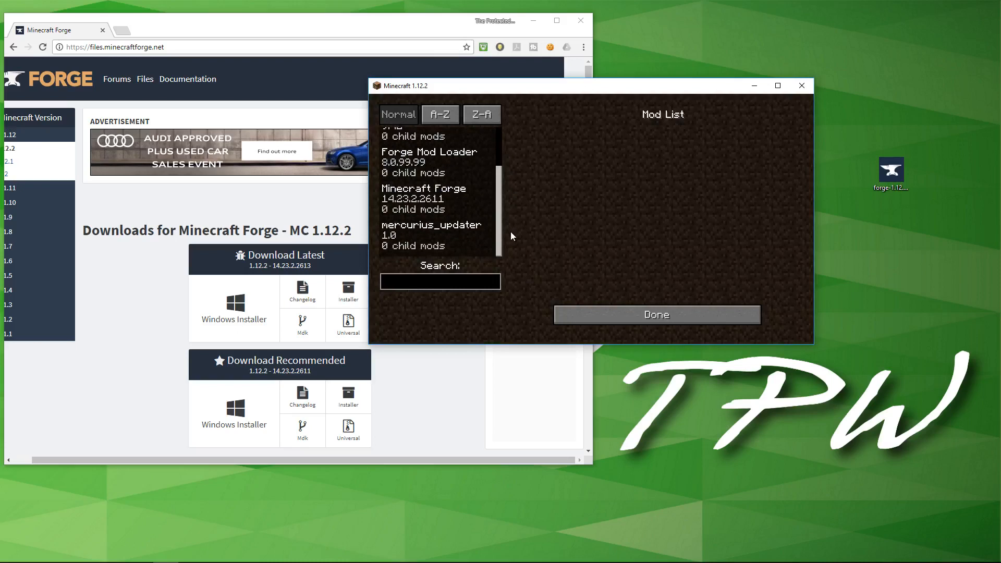
click(656, 314)
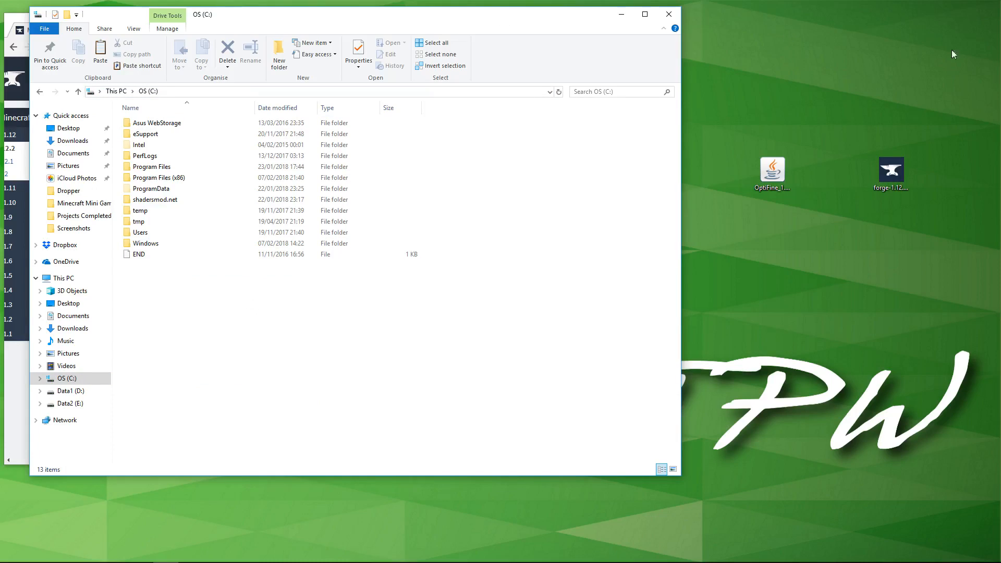
Step: Select the OptiFine jar and navigate Explorer to %appdata%\.minecraft
click(772, 172)
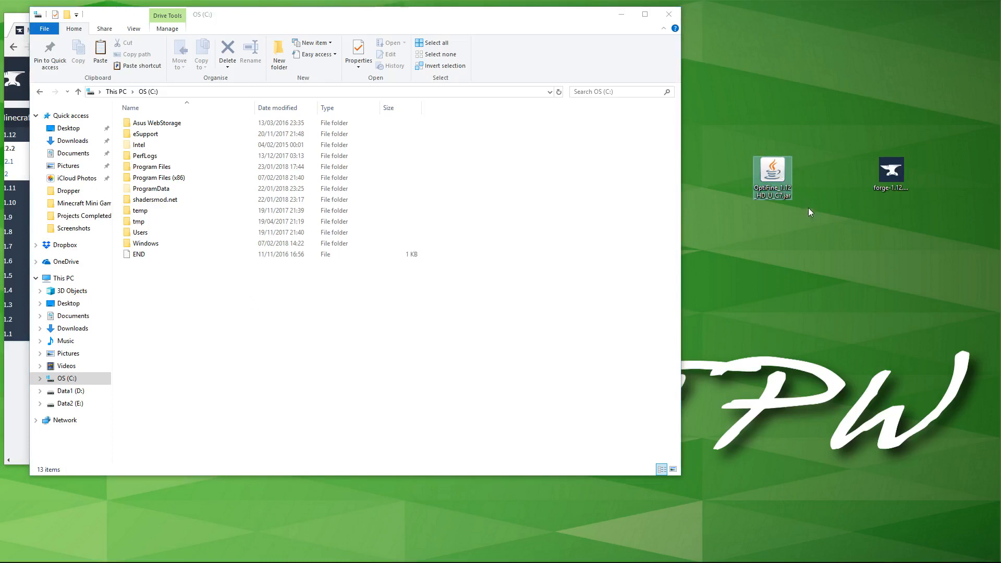
mouse_move(820, 198)
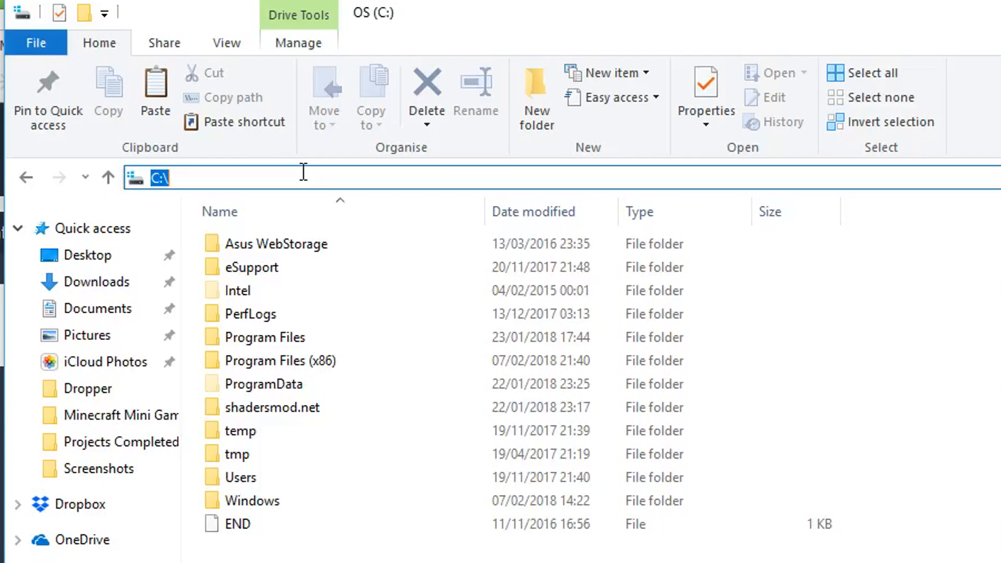
text(%a)
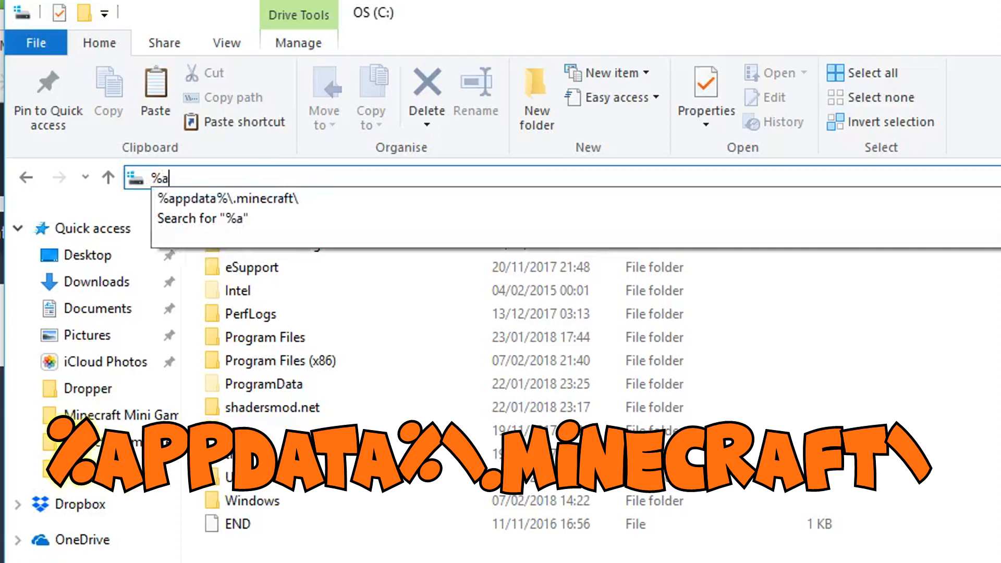
text(ppdat)
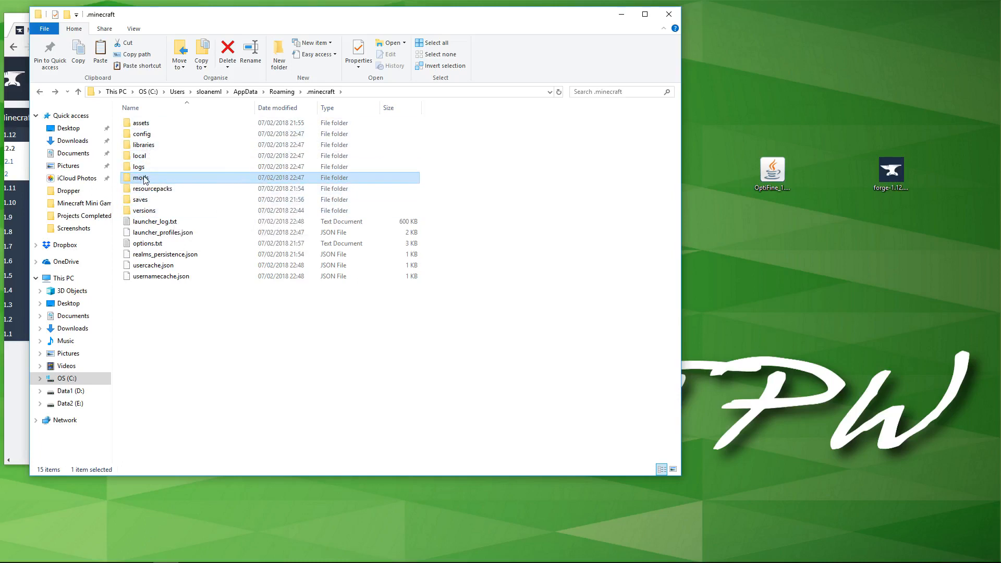
Step: Create a 'mods' folder in .minecraft, declining the merge with the existing one
right_click(225, 383)
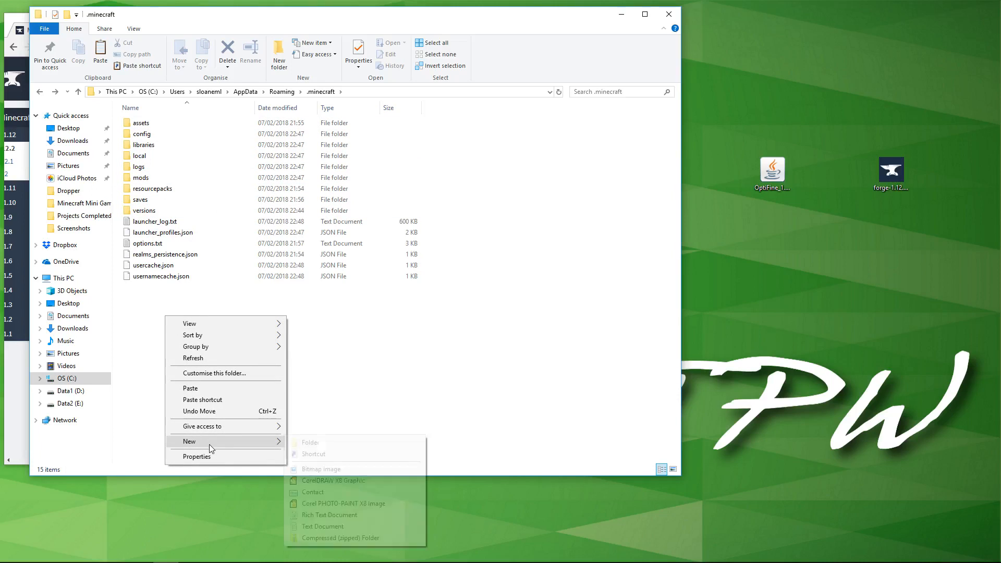
click(310, 442)
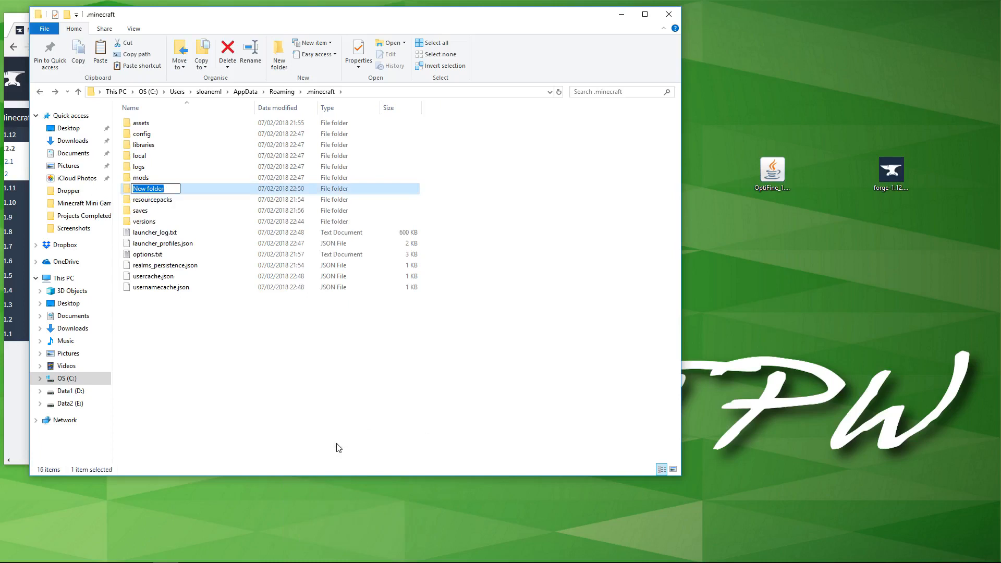
text(mods)
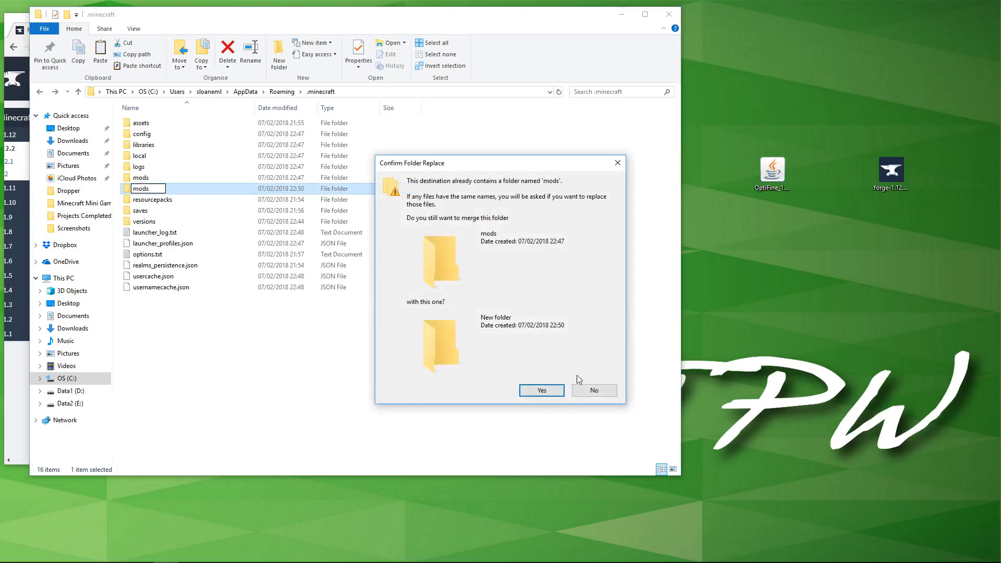
click(541, 390)
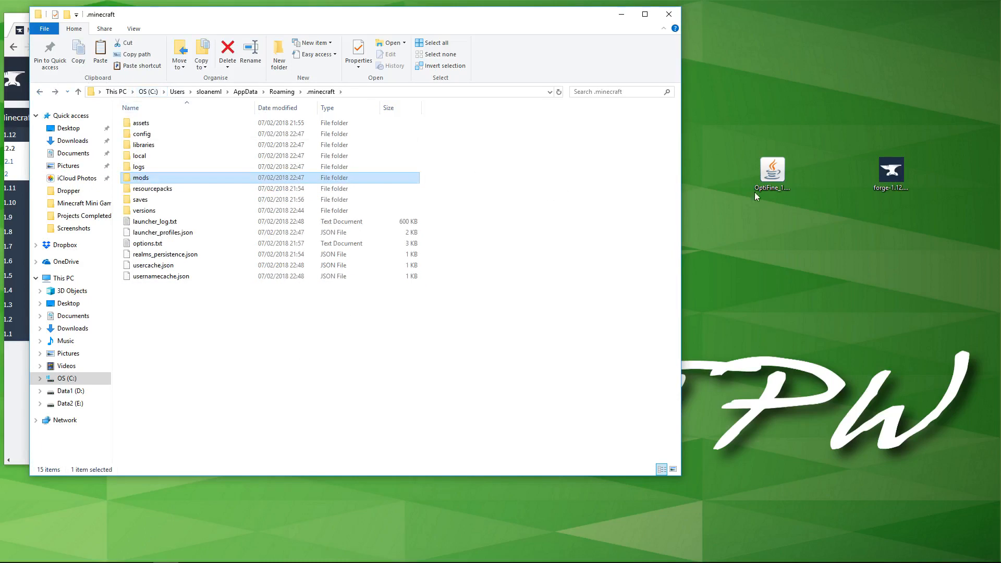
Step: Drag the OptiFine jar from the desktop into the mods folder
drag(772, 171, 530, 207)
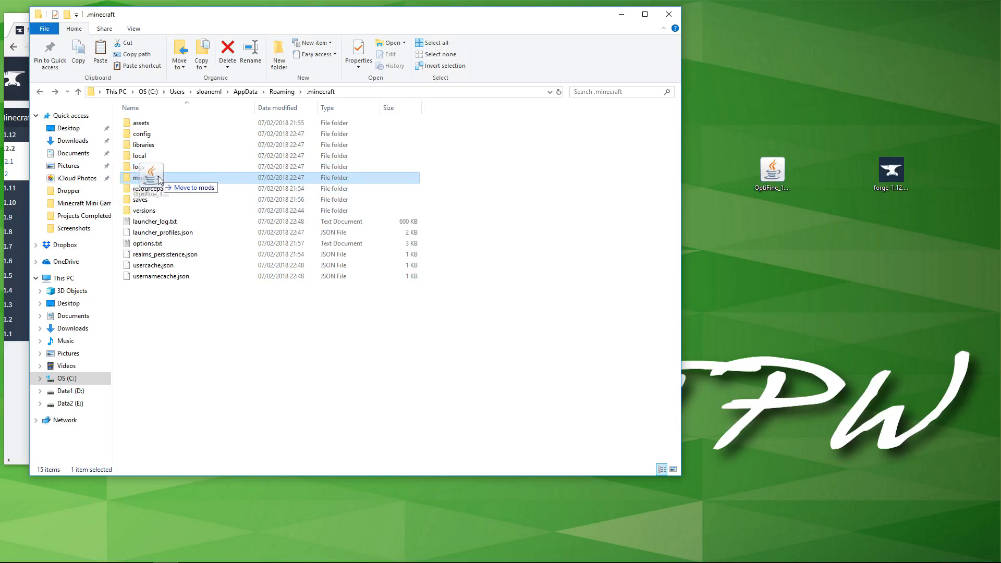
drag(771, 169, 138, 177)
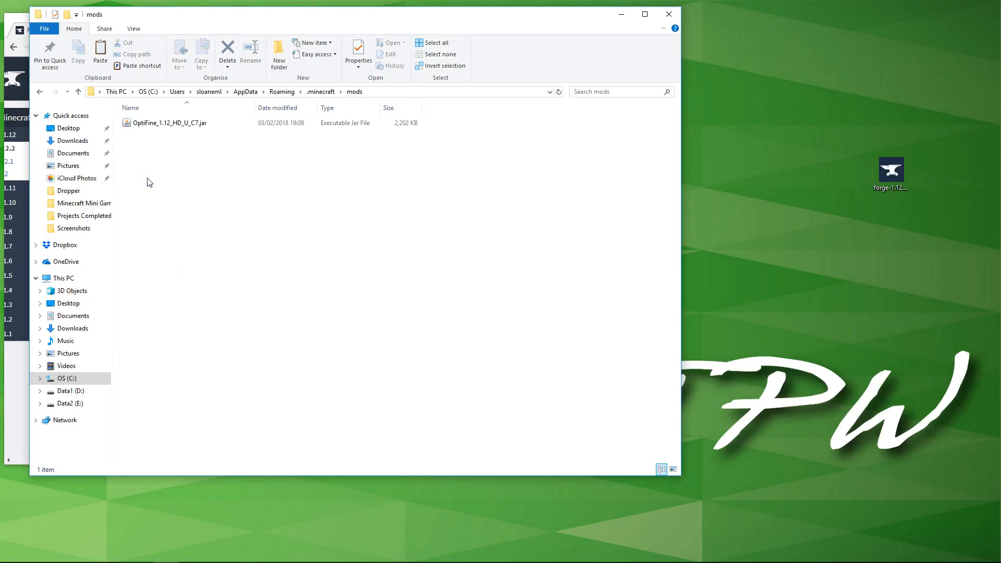
click(40, 91)
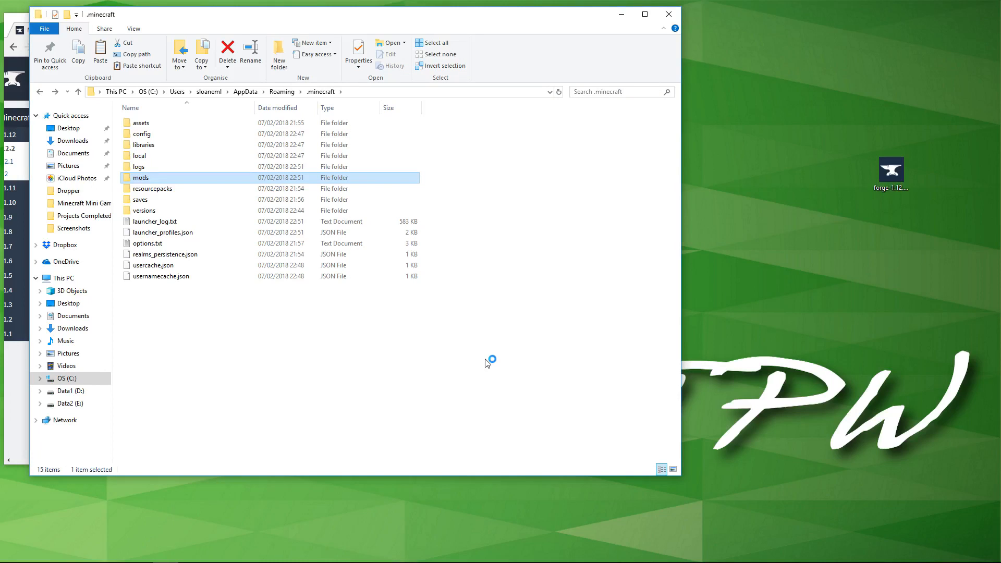
mouse_move(485, 363)
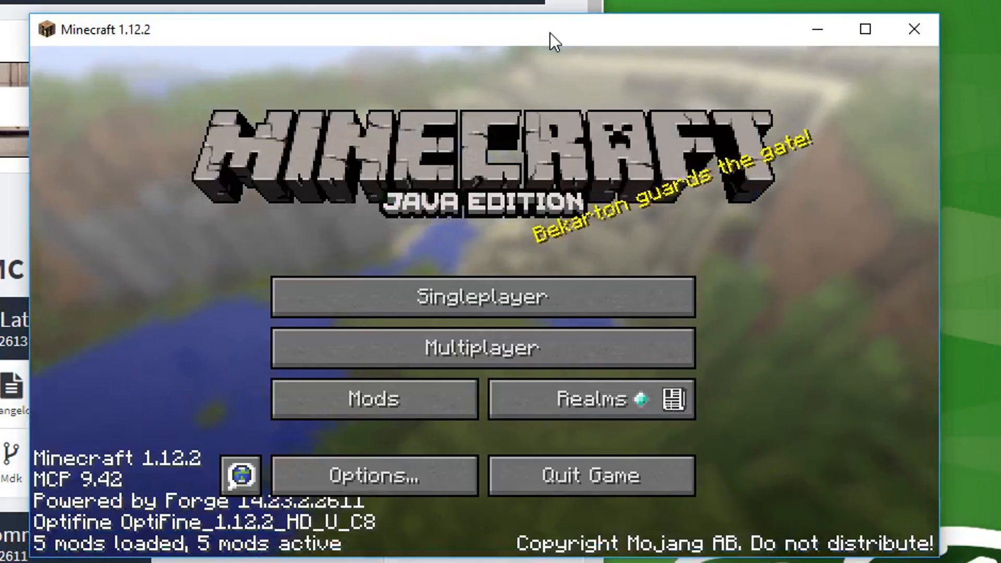
mouse_move(175, 466)
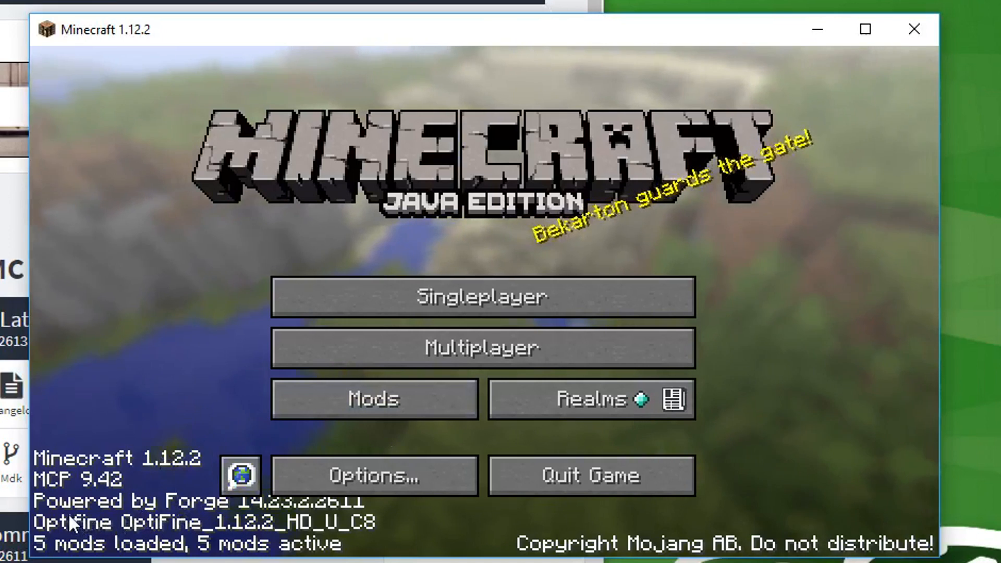
mouse_move(351, 526)
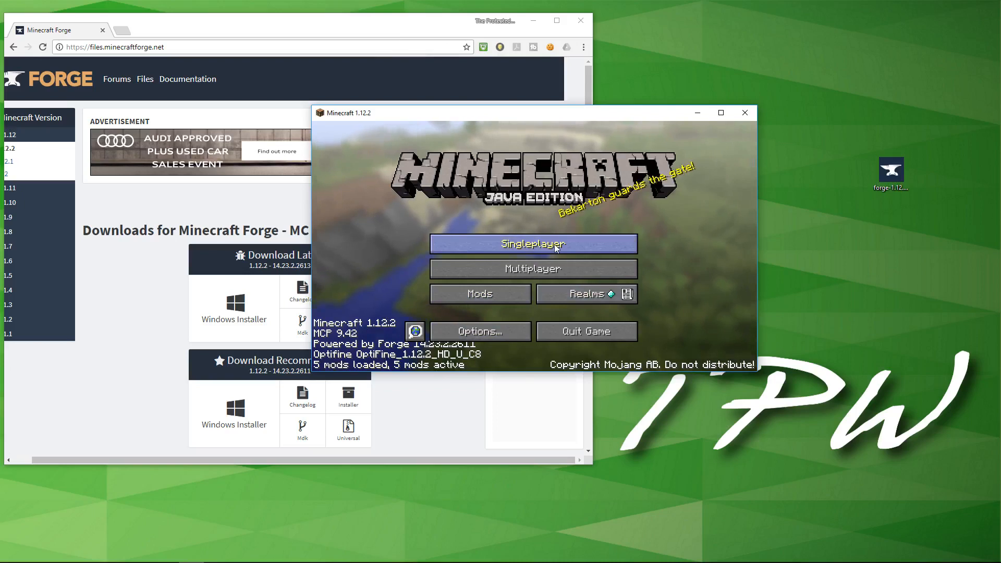
Step: Load the creative New World from Singleplayer, spawning on a sandy beach by the sea
click(532, 243)
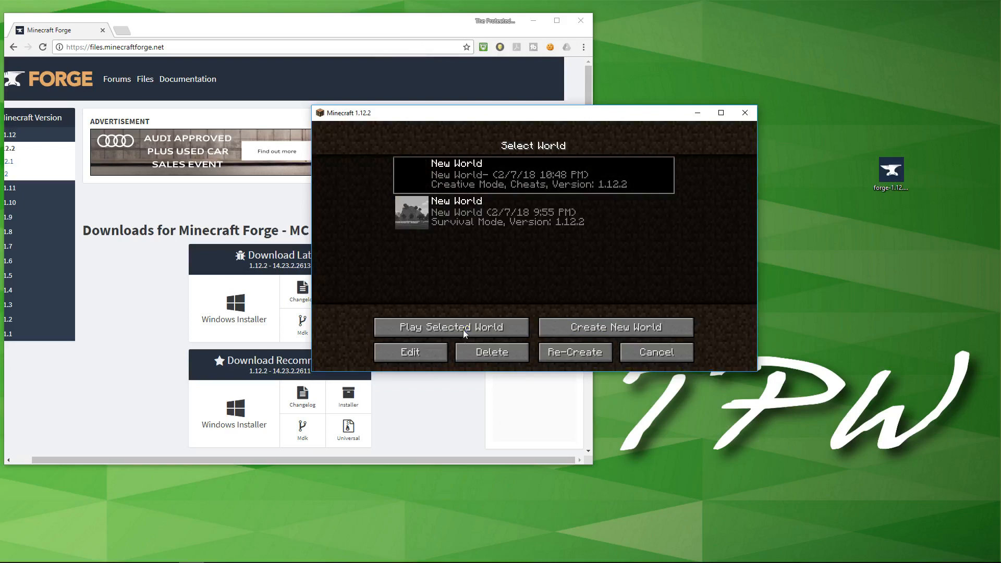
click(450, 326)
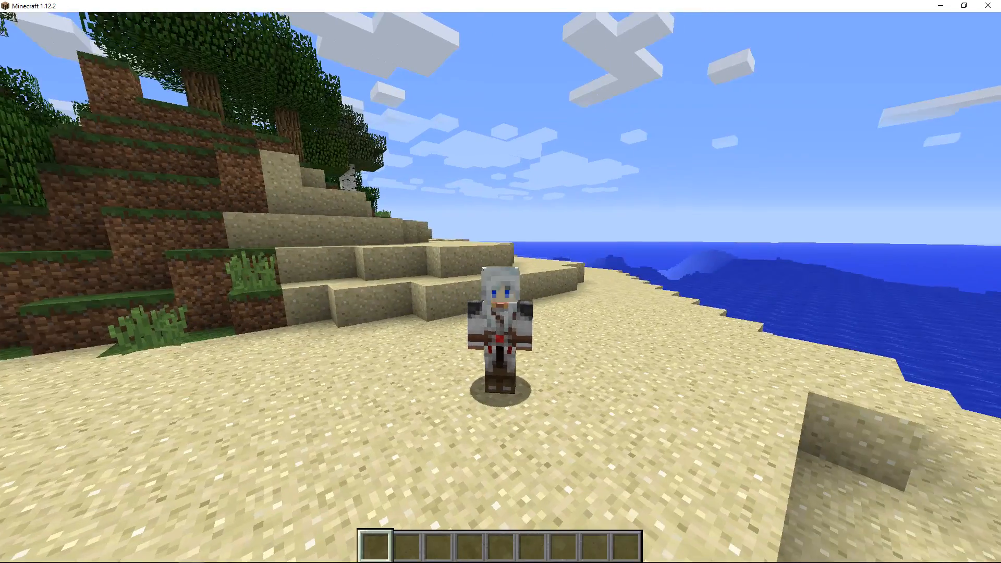
key(Escape)
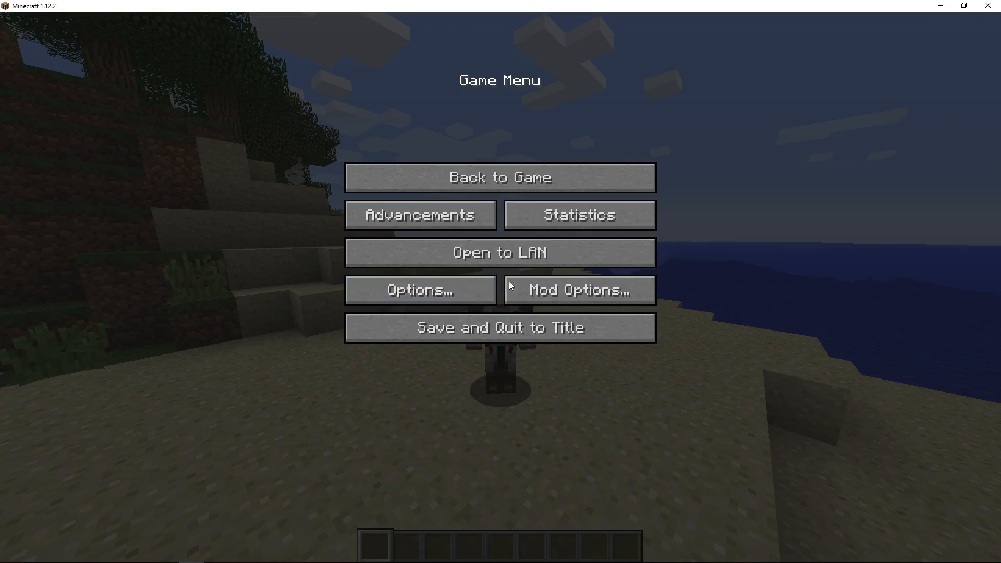
click(420, 289)
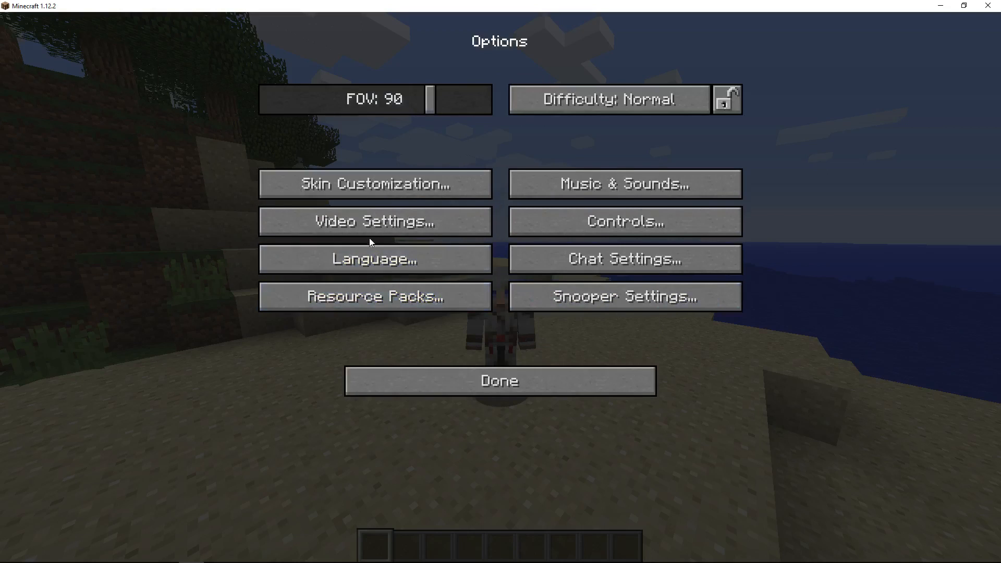
click(374, 221)
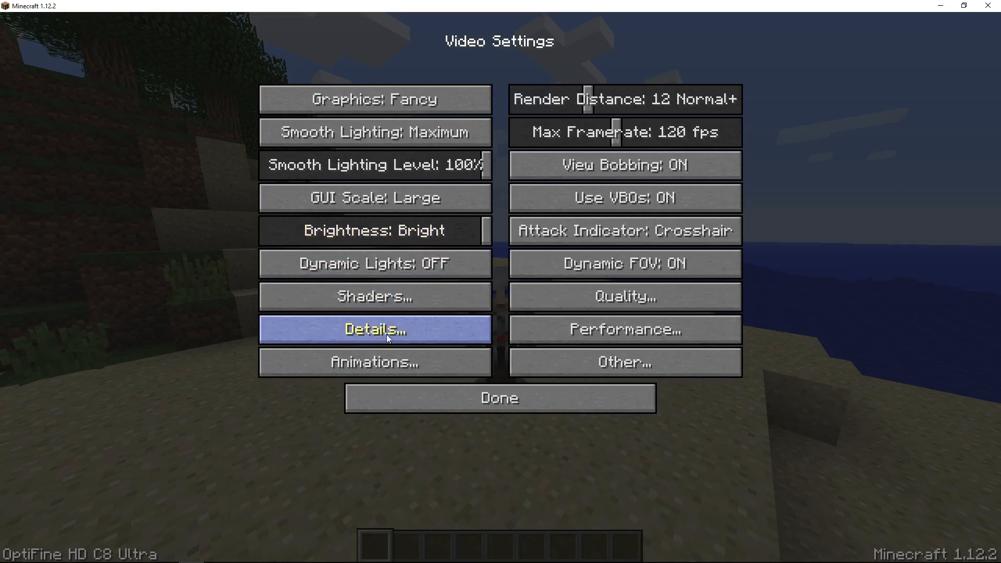
mouse_move(624, 295)
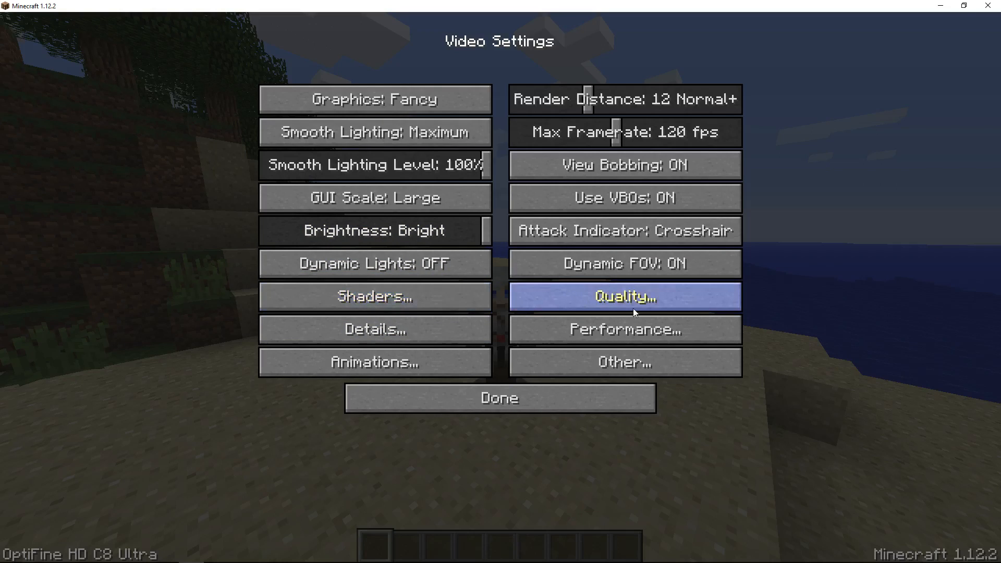
click(623, 295)
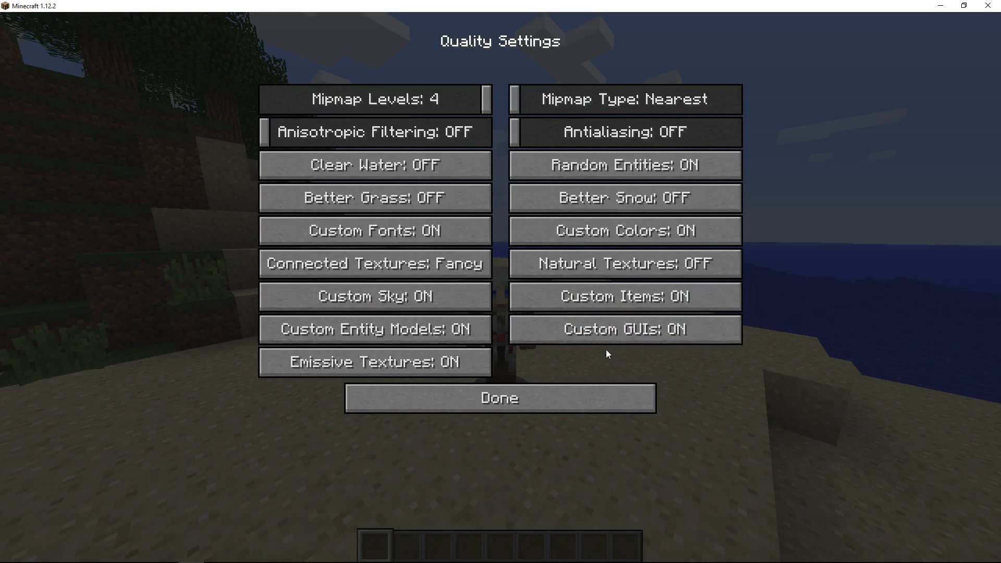
click(499, 397)
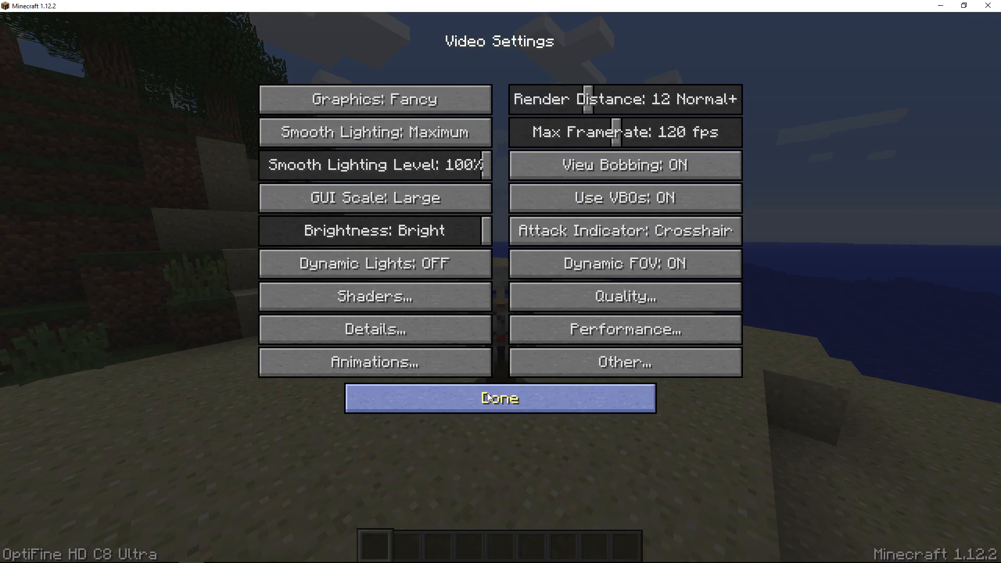
click(500, 397)
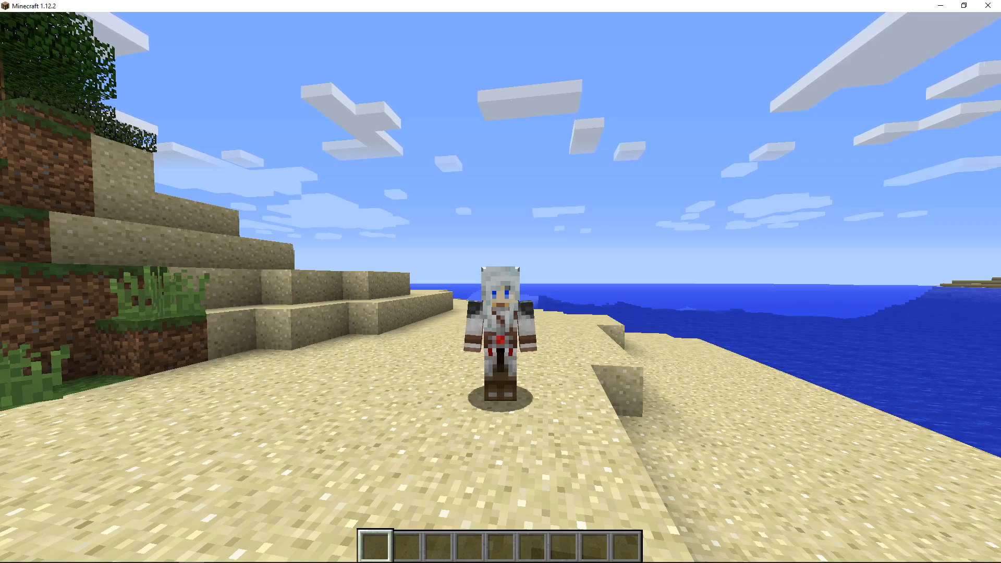